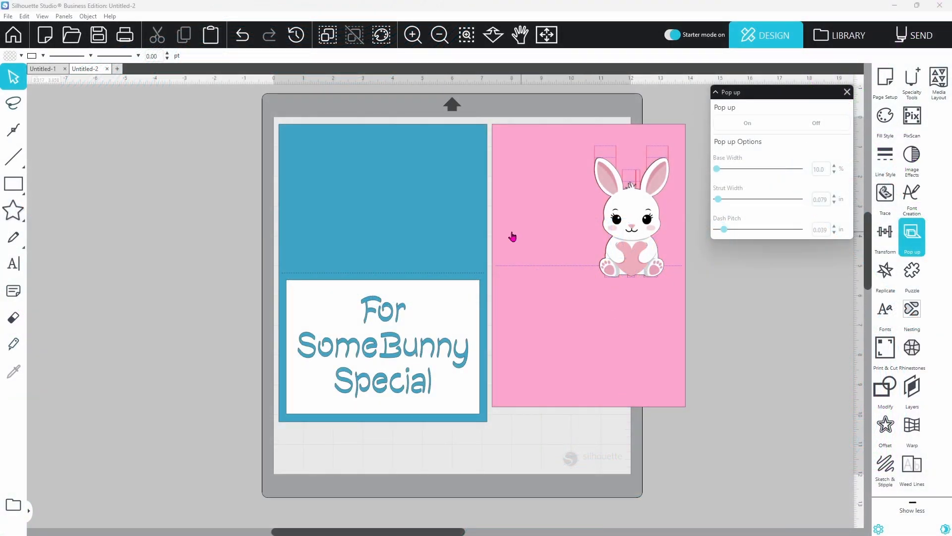
pyautogui.moveTo(547, 355)
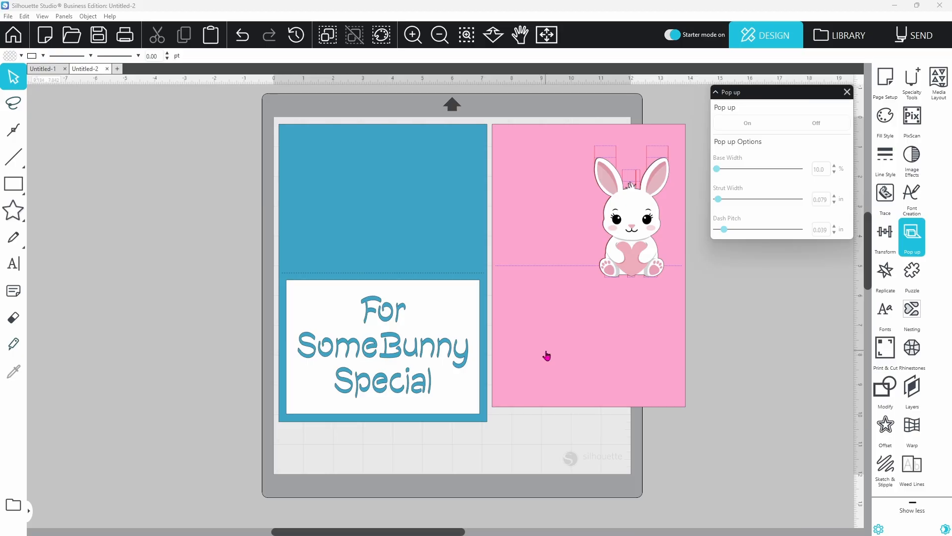
pyautogui.moveTo(456, 249)
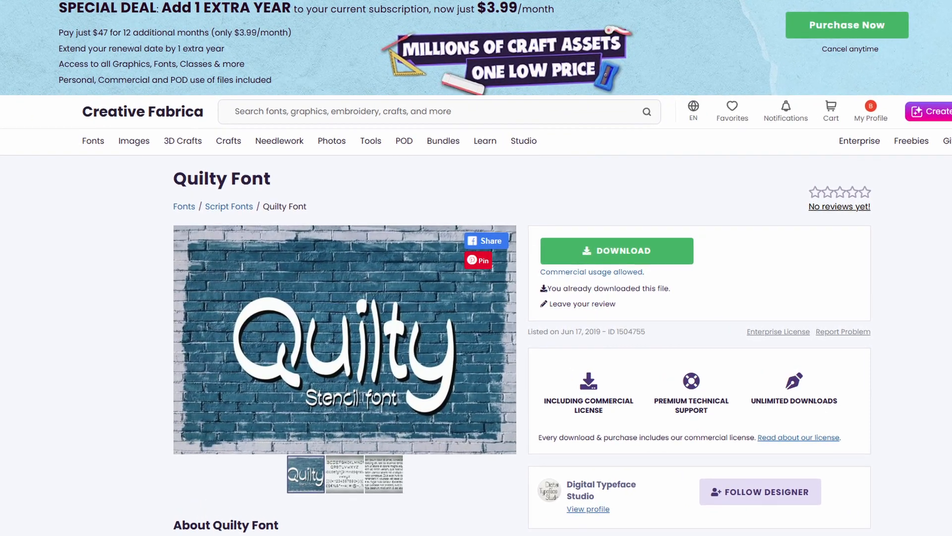
# Scroll the Quilty Font page, then scroll the Easter Gingham Backgrounds product page.
pyautogui.scroll(-3)
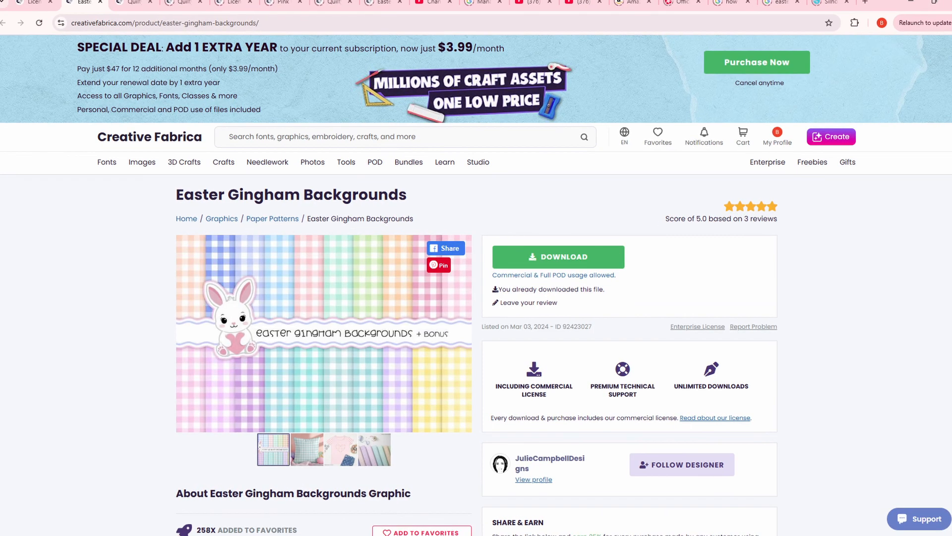
pyautogui.scroll(-3)
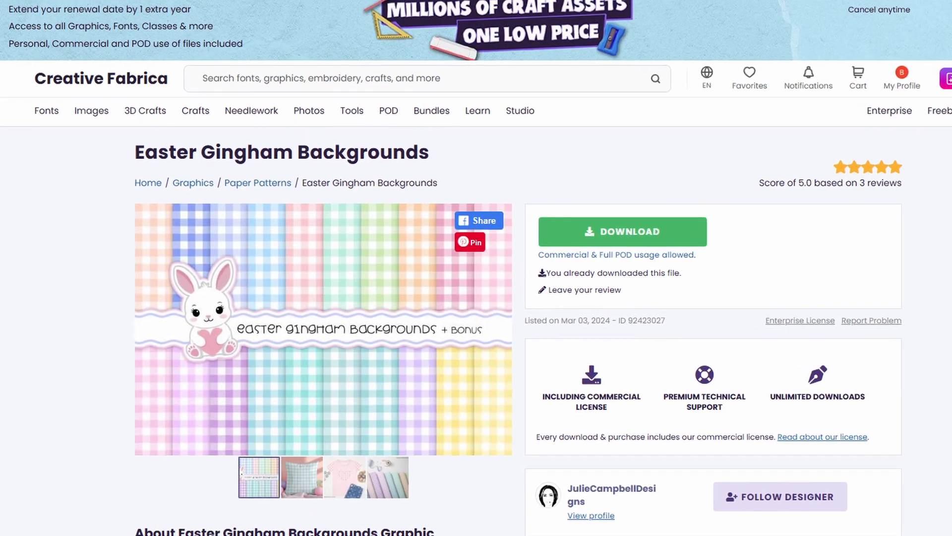
pyautogui.scroll(-3)
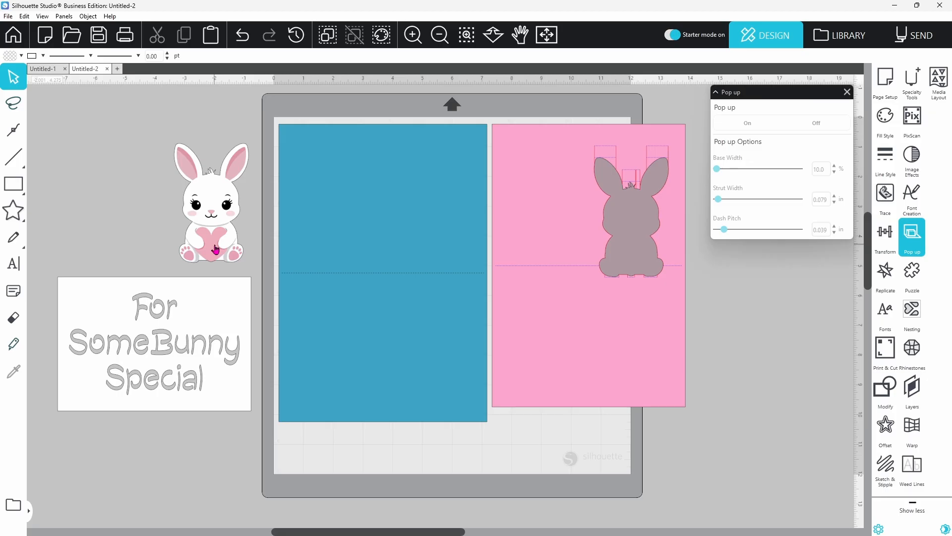
pyautogui.moveTo(578, 335)
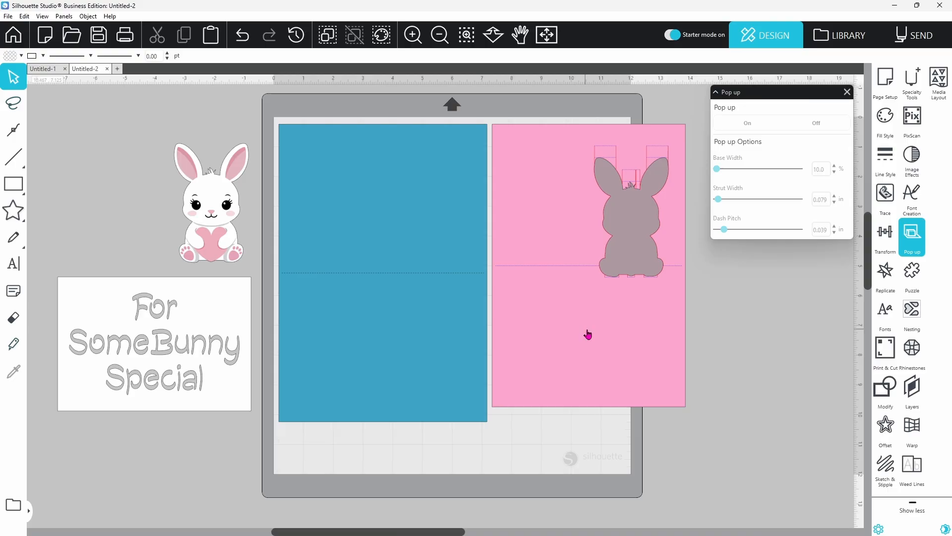
pyautogui.moveTo(593, 316)
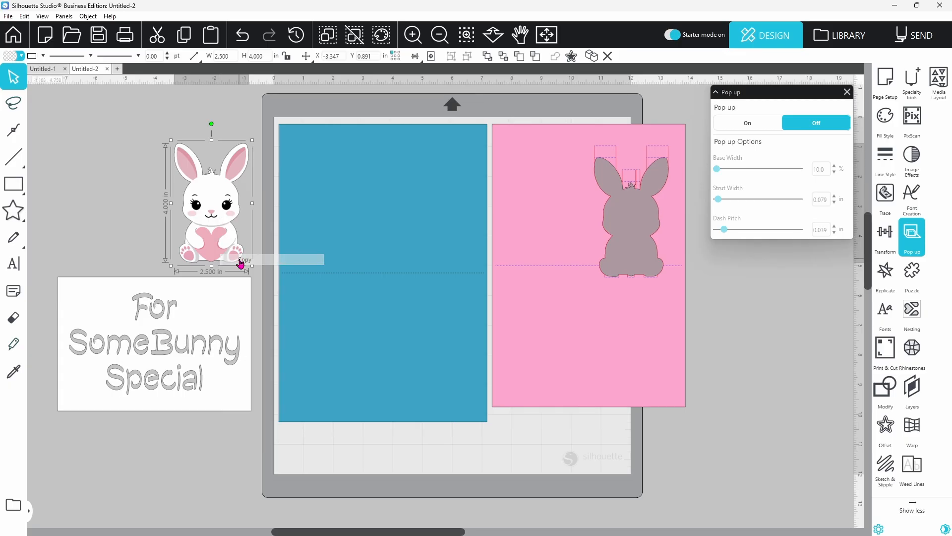
# Paste the bunny into a new Untitled document and set the card rectangle's width to 6.5 in.
pyautogui.click(159, 68)
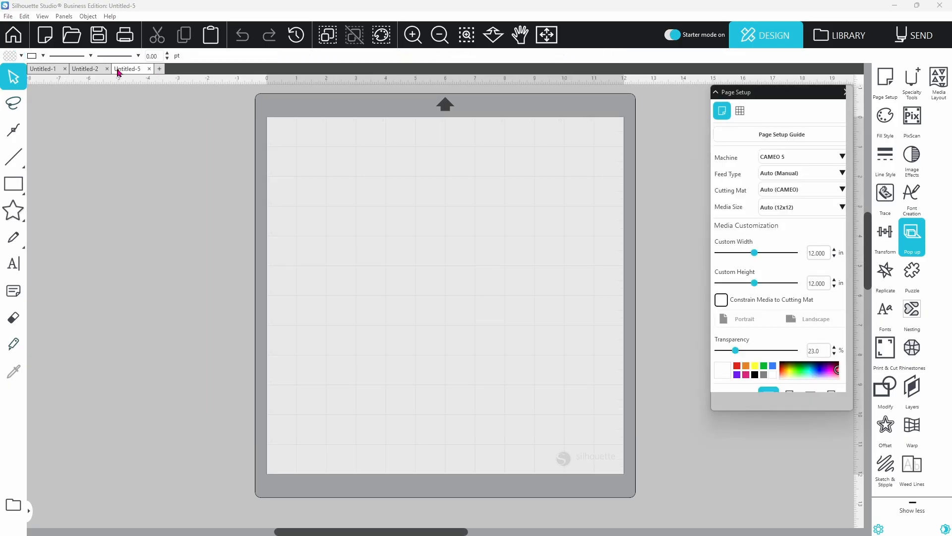
pyautogui.rightClick(191, 225)
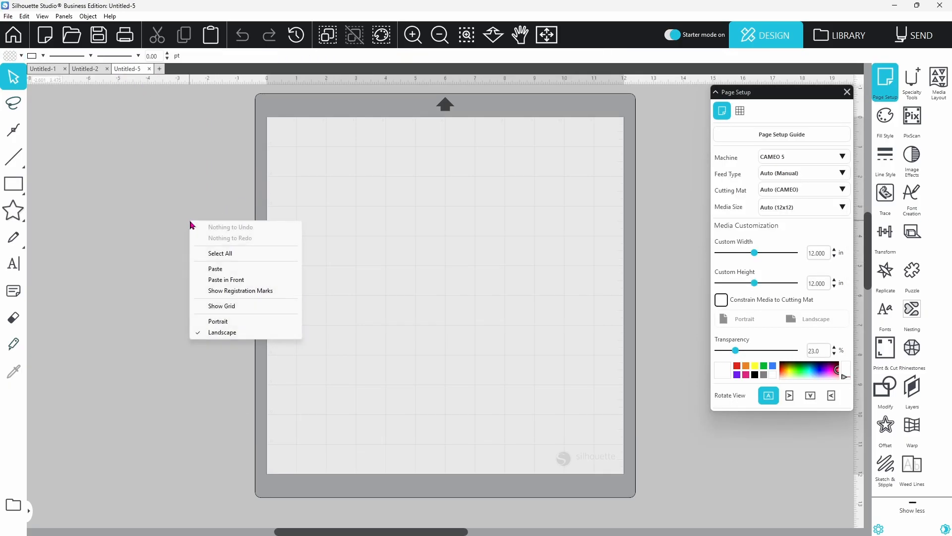
pyautogui.click(214, 268)
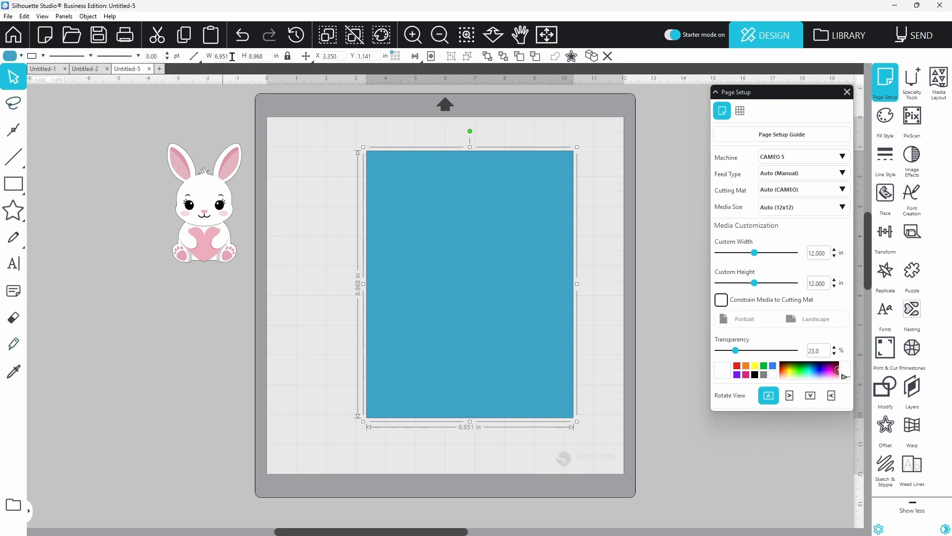
pyautogui.tripleClick(220, 56)
pyautogui.write('6.500')
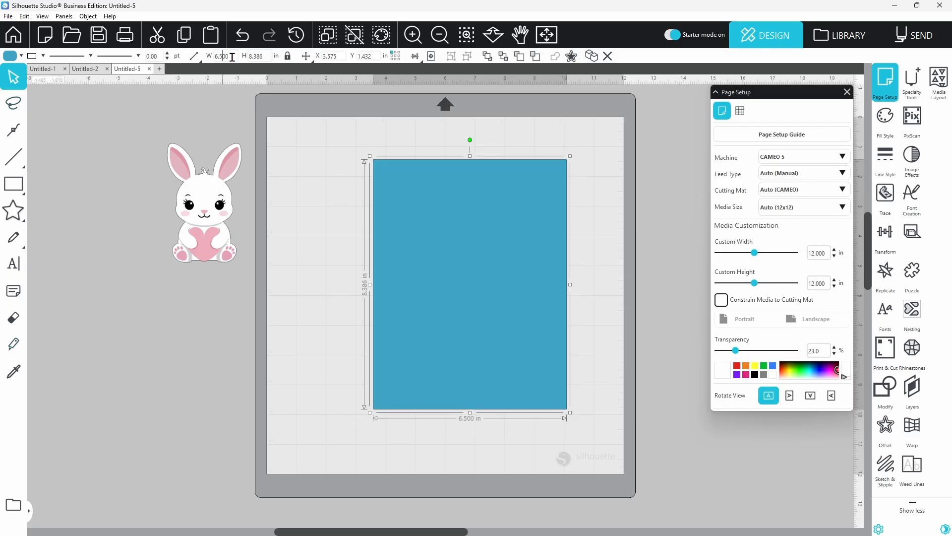
pyautogui.moveTo(287, 56)
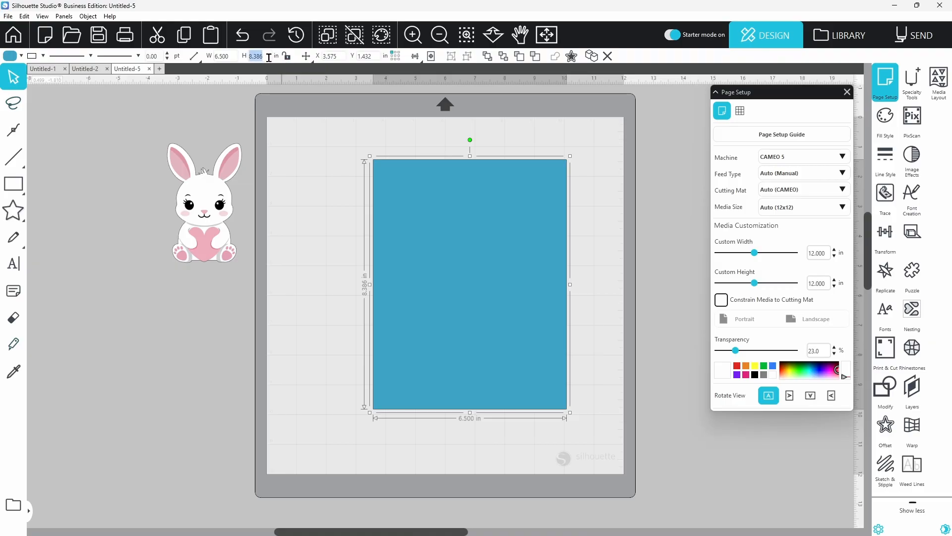
pyautogui.write('9')
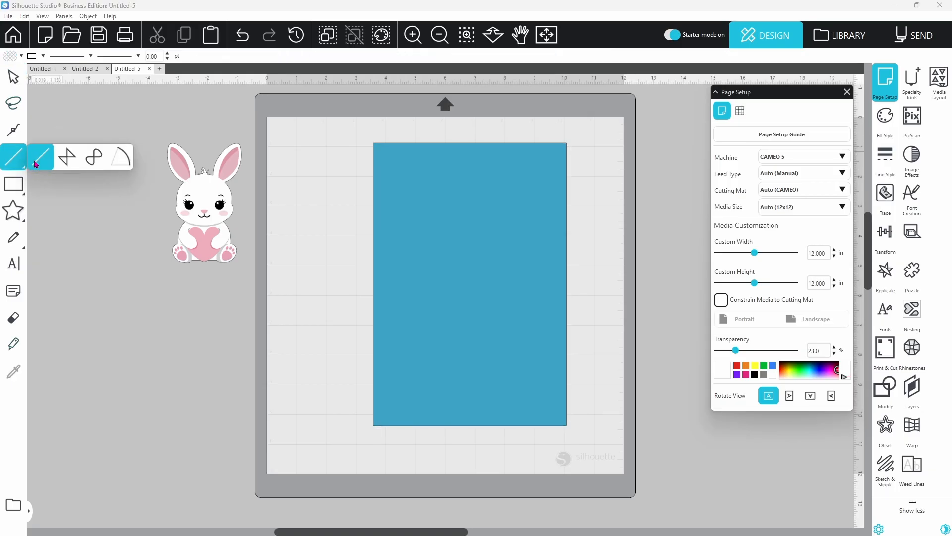
# Draw a horizontal line, centre it vertically on the card, and move both together.
pyautogui.click(40, 156)
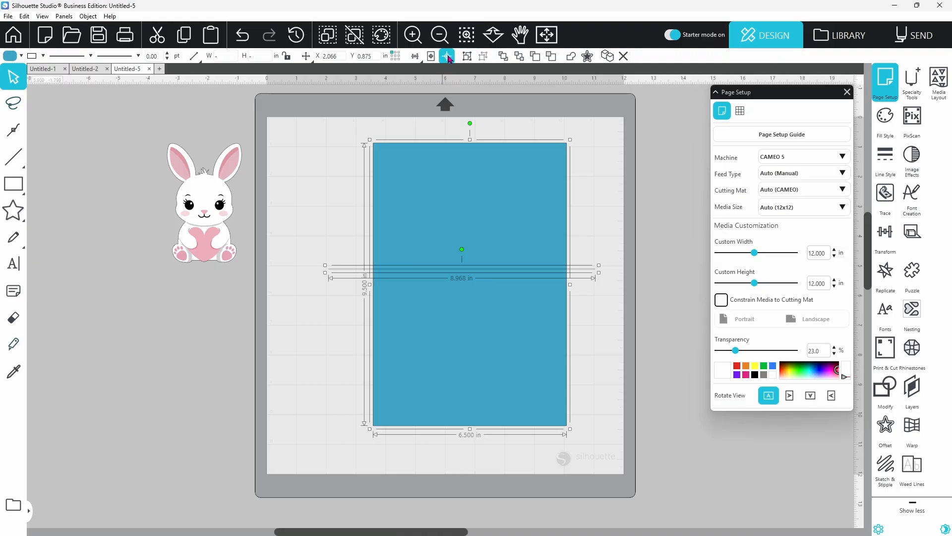
pyautogui.rightClick(462, 249)
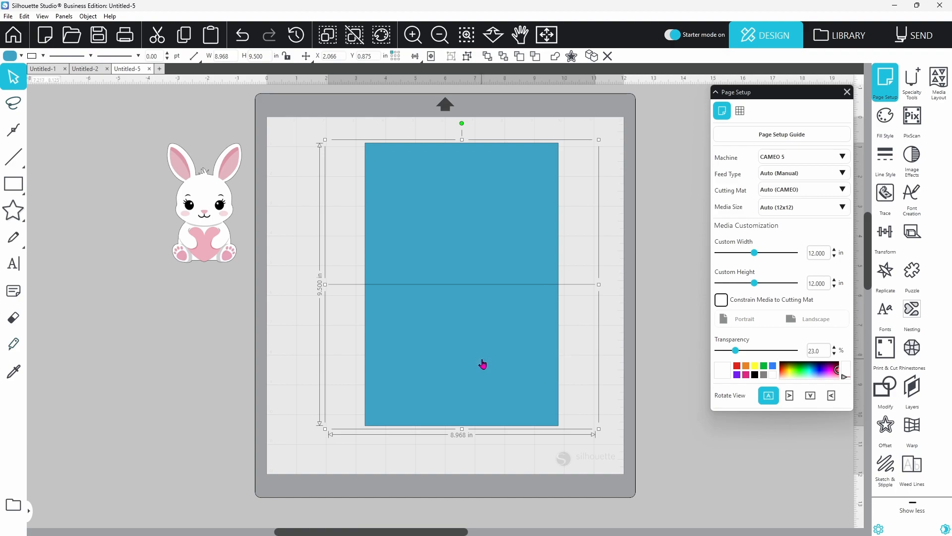
pyautogui.moveTo(483, 364); pyautogui.dragTo(471, 367)
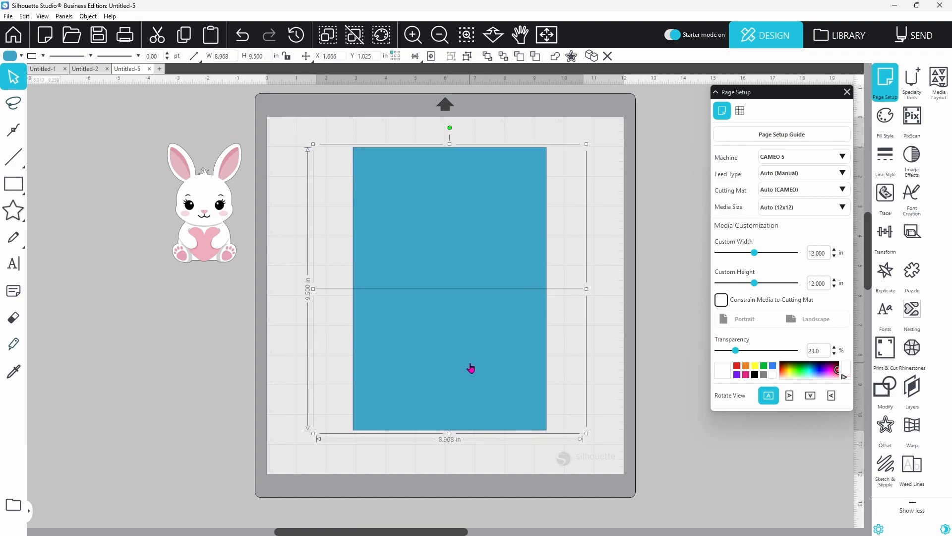
pyautogui.moveTo(203, 237)
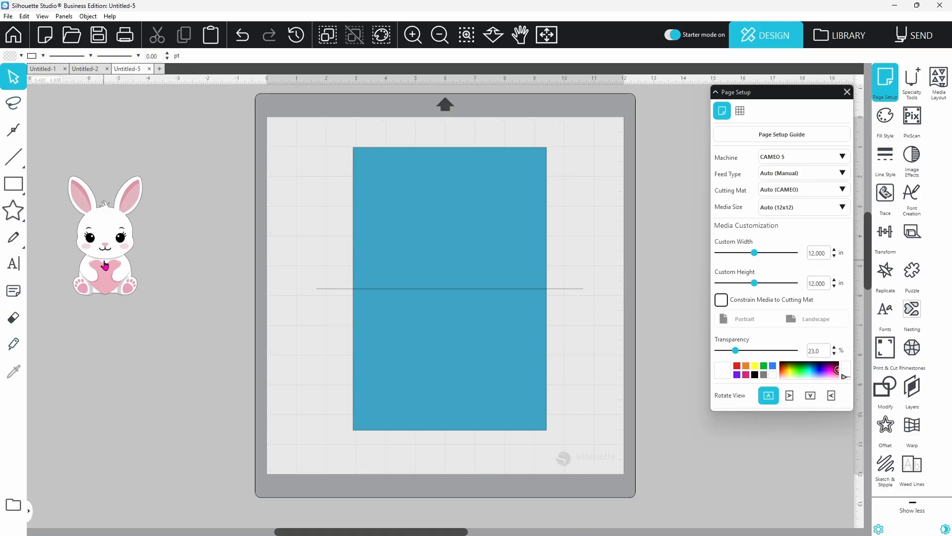
# Drag the pink bunny silhouette onto the card, right of centre over the fold line.
pyautogui.click(105, 236)
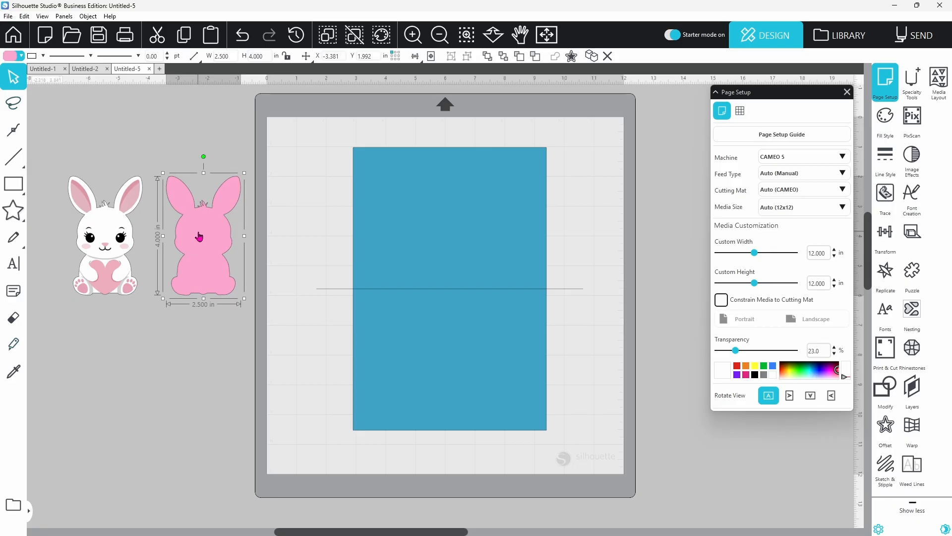
pyautogui.moveTo(199, 237); pyautogui.dragTo(365, 255)
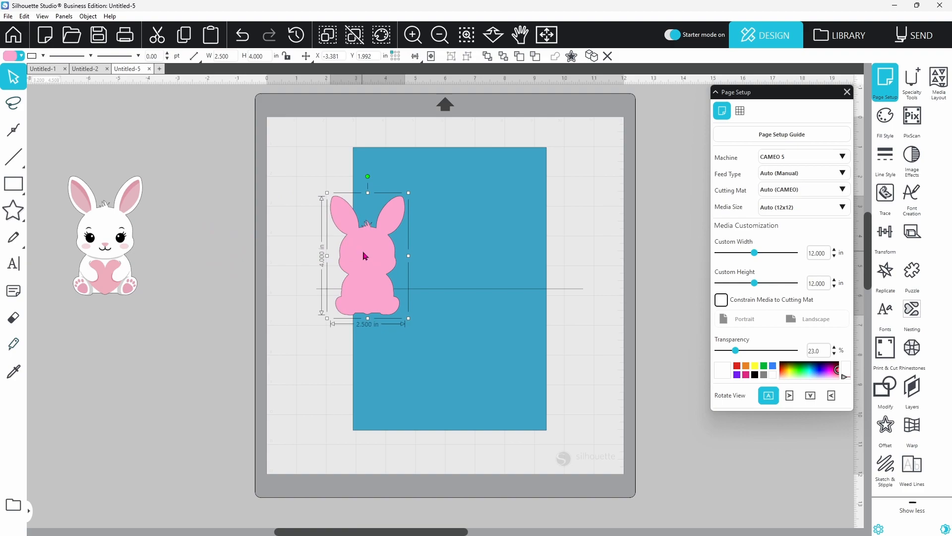
pyautogui.moveTo(365, 255); pyautogui.dragTo(450, 252)
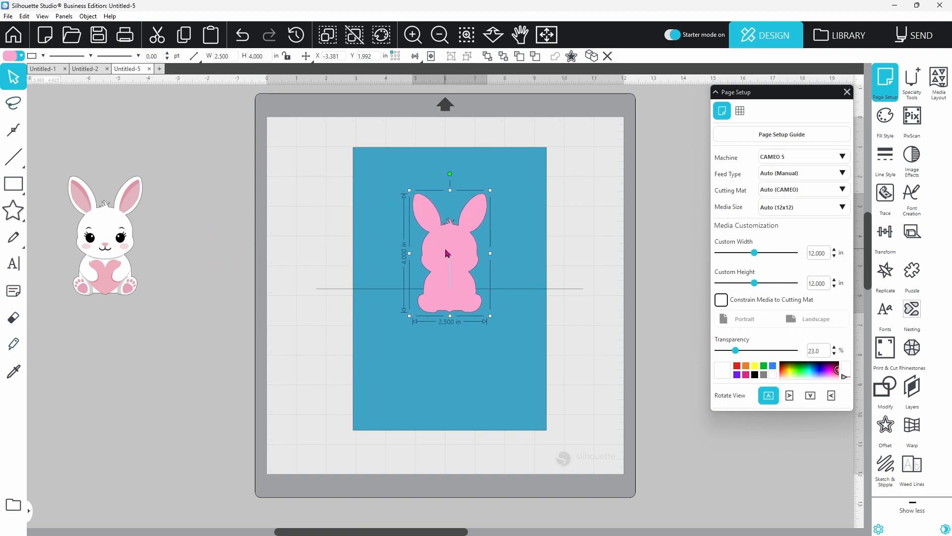
pyautogui.moveTo(449, 254); pyautogui.dragTo(486, 255)
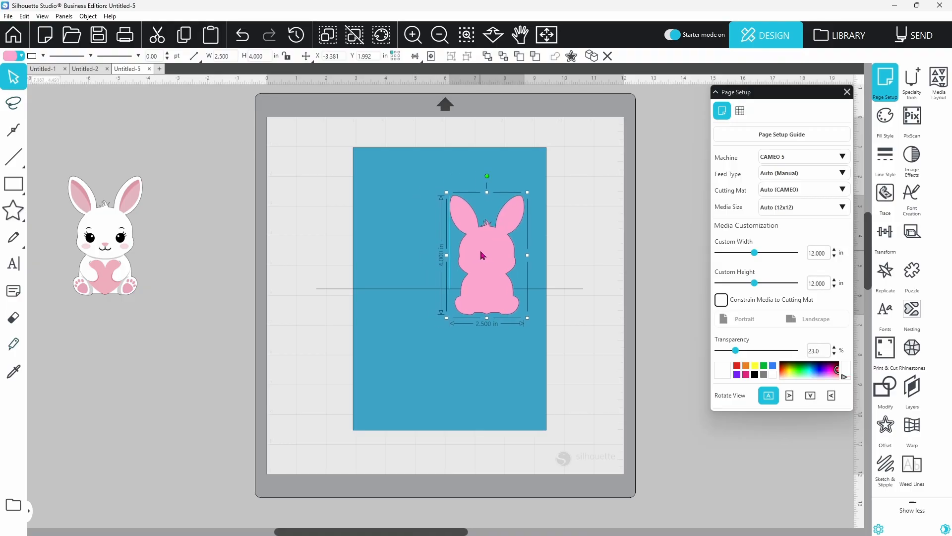
pyautogui.moveTo(484, 255); pyautogui.dragTo(495, 252)
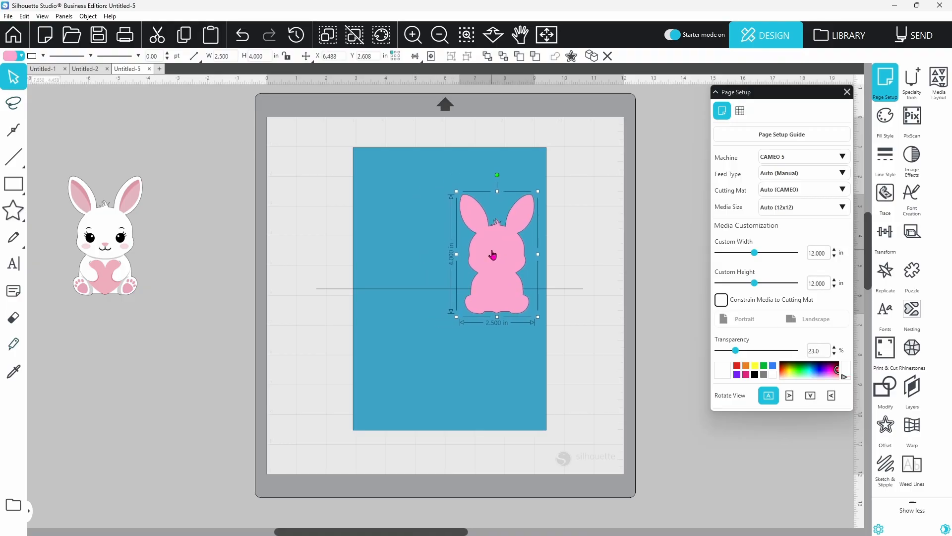
pyautogui.moveTo(504, 260)
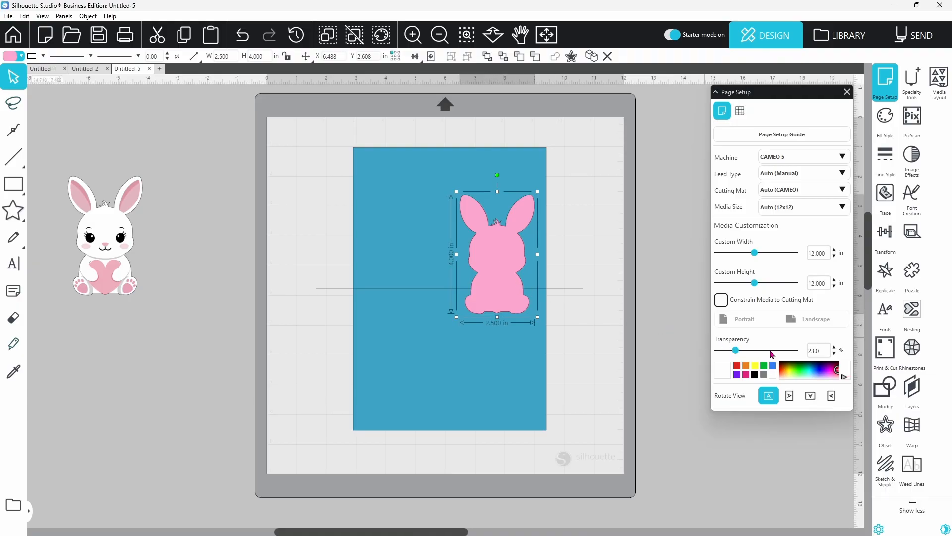
# Switch Pop up to On for the pink bunny silhouette.
pyautogui.click(912, 235)
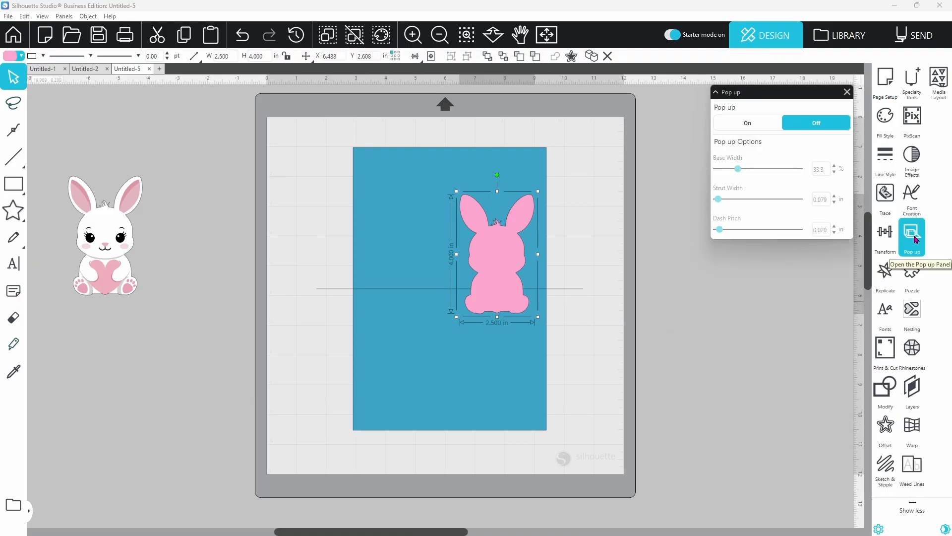
pyautogui.click(747, 122)
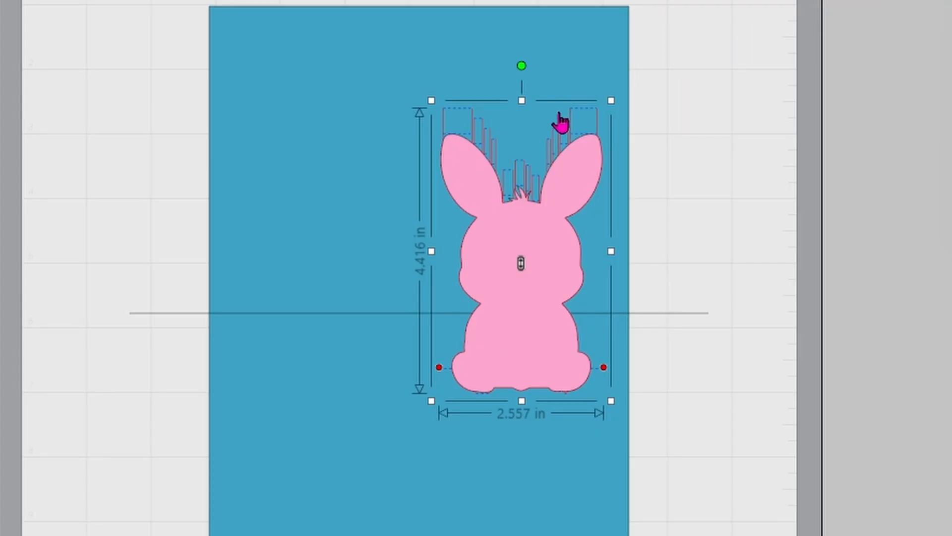
pyautogui.moveTo(468, 138)
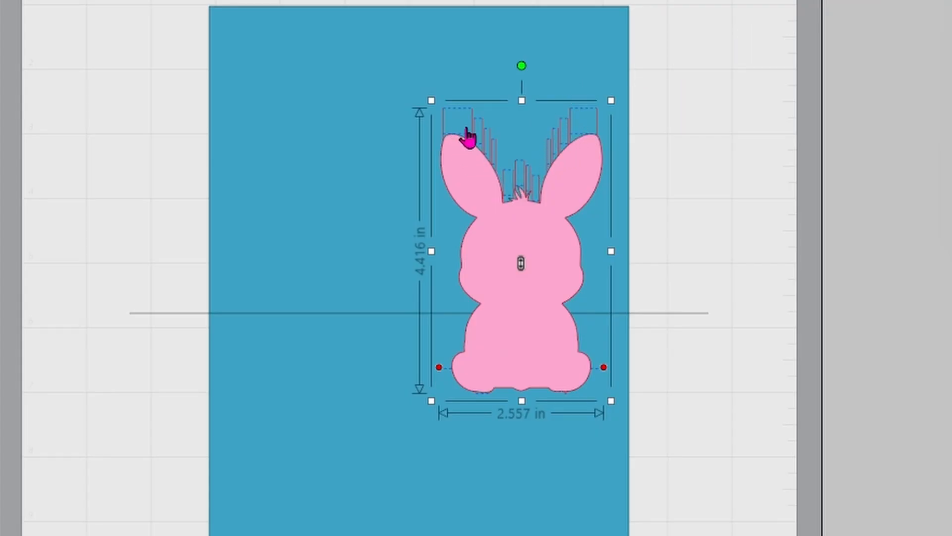
pyautogui.moveTo(583, 143)
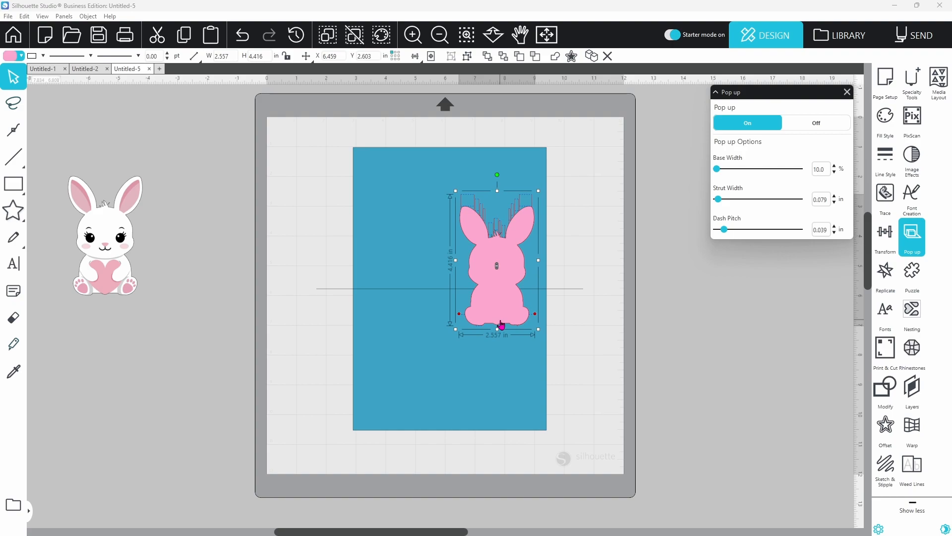
pyautogui.moveTo(499, 324)
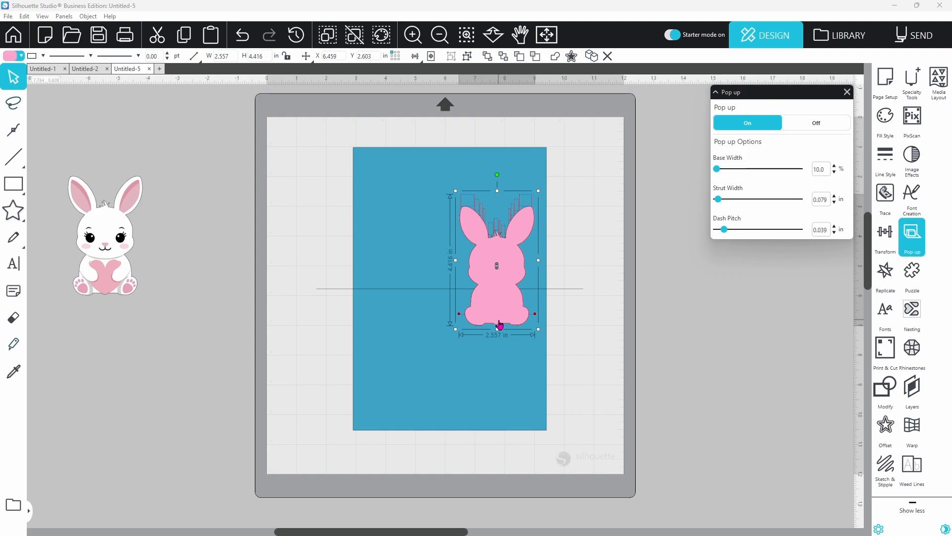
pyautogui.moveTo(460, 319)
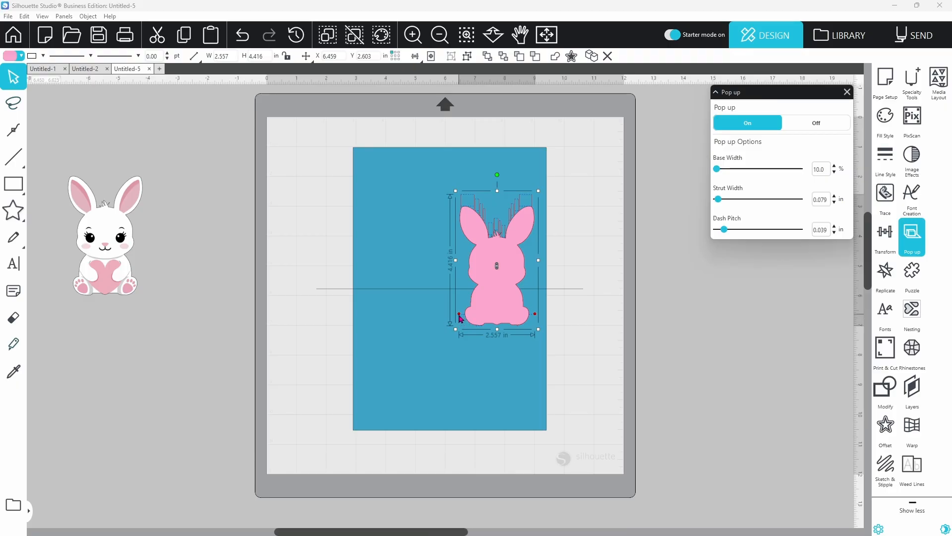
pyautogui.moveTo(514, 320)
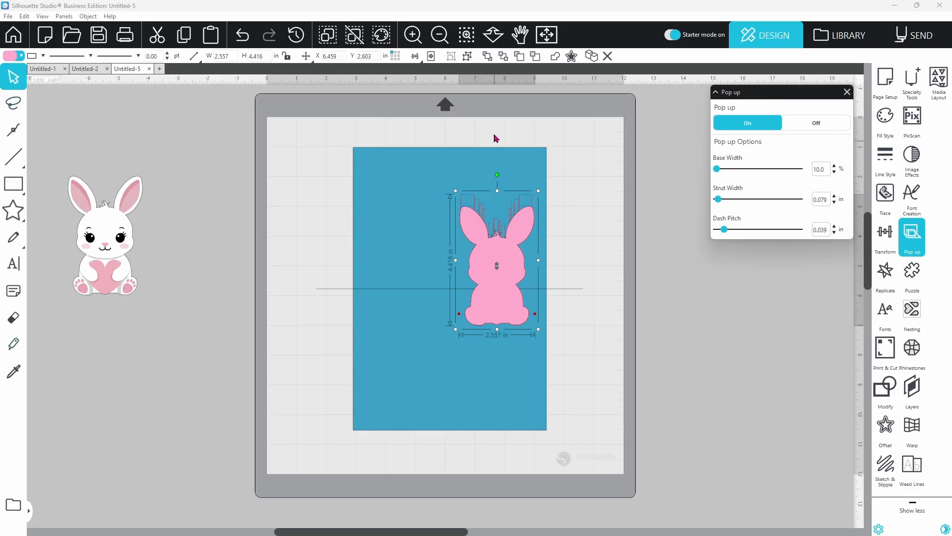
# Move the bunny's base onto the fold, delete the long horizontal line, and reselect the pop-up.
pyautogui.click(466, 35)
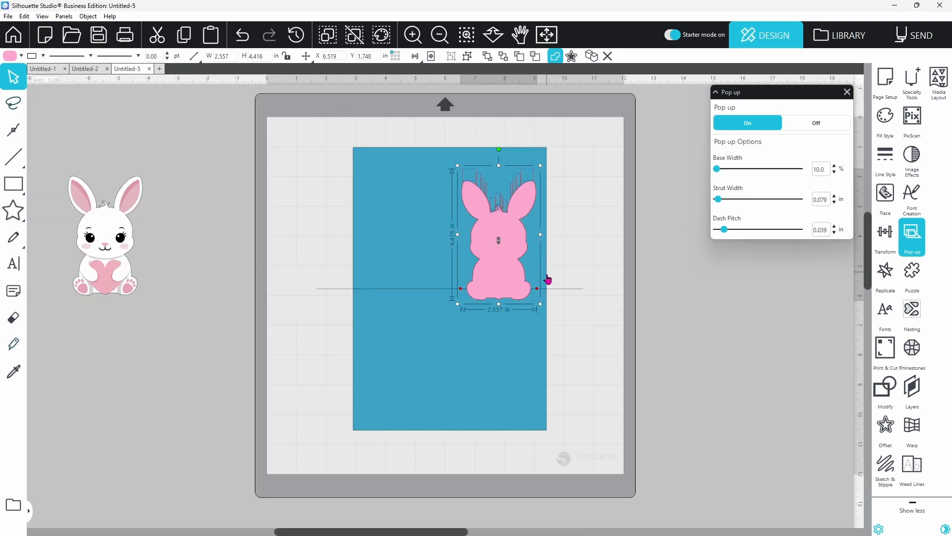
pyautogui.moveTo(546, 280); pyautogui.dragTo(540, 292)
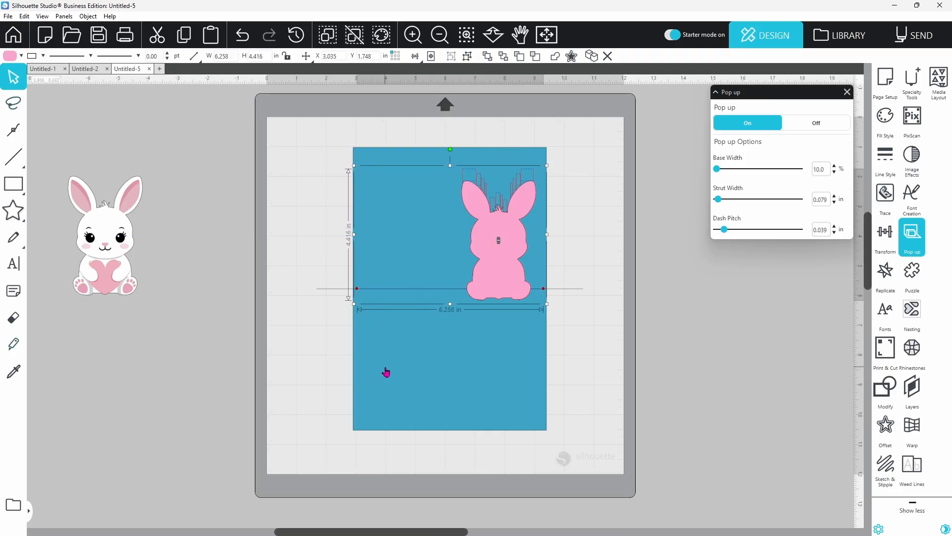
pyautogui.rightClick(387, 373)
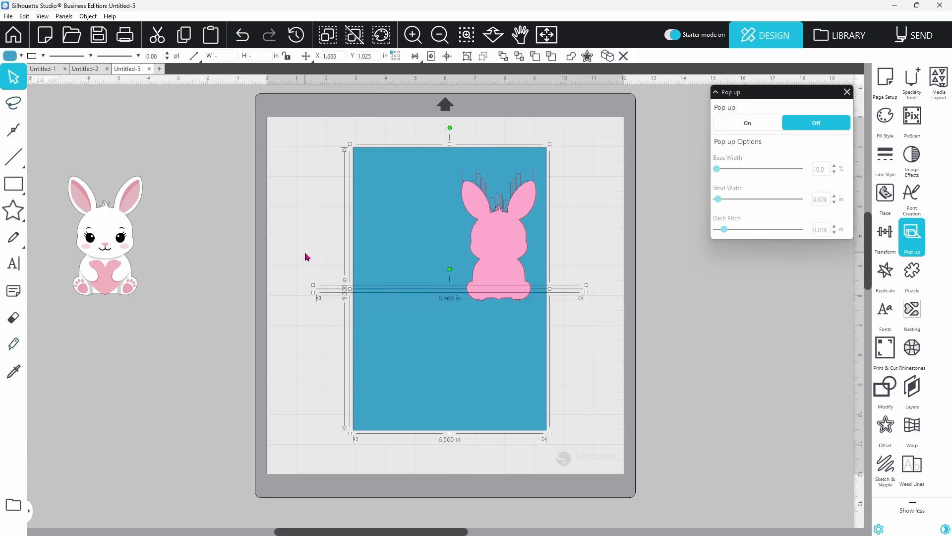
pyautogui.rightClick(328, 291)
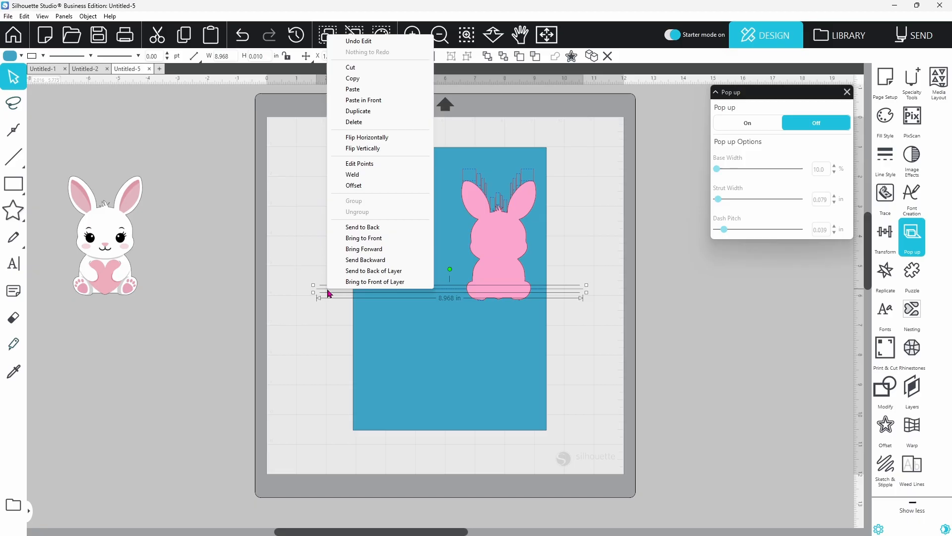
pyautogui.moveTo(357, 138)
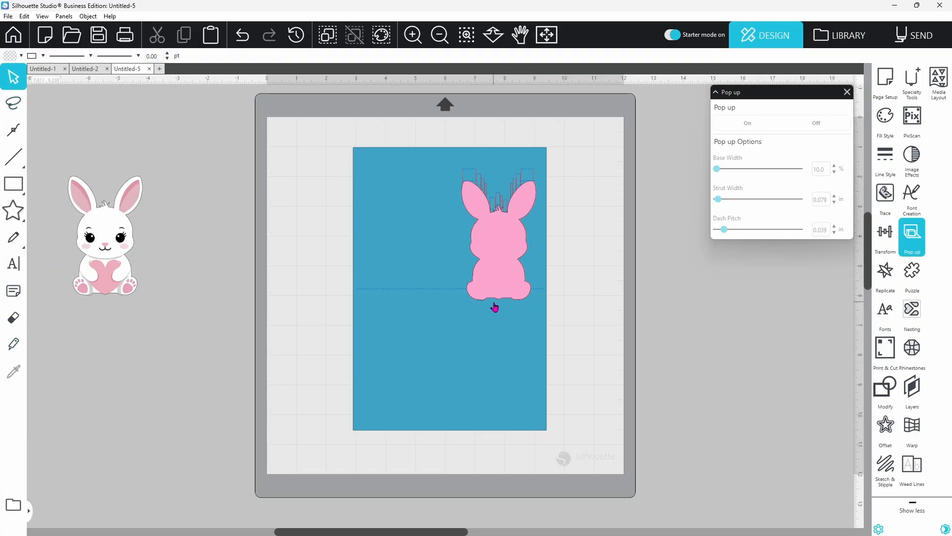
pyautogui.click(748, 123)
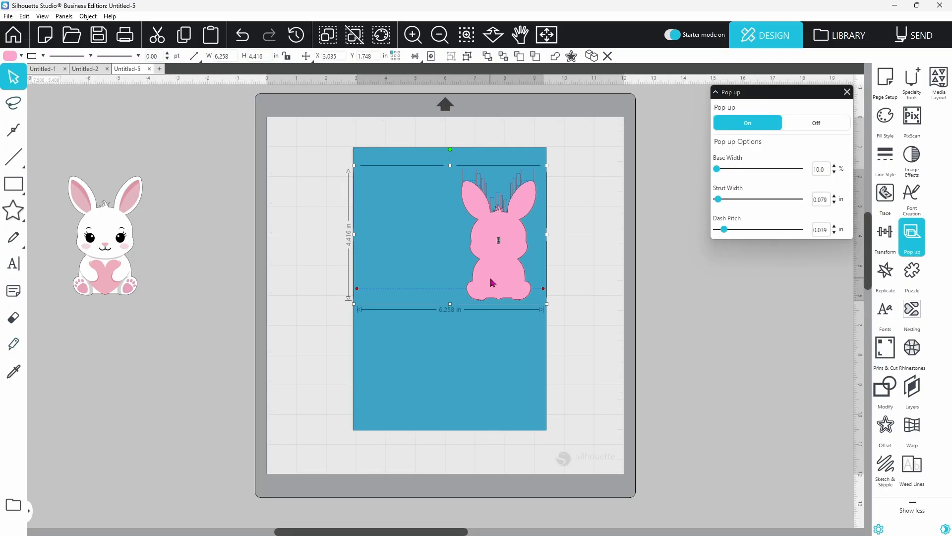
pyautogui.moveTo(712, 187)
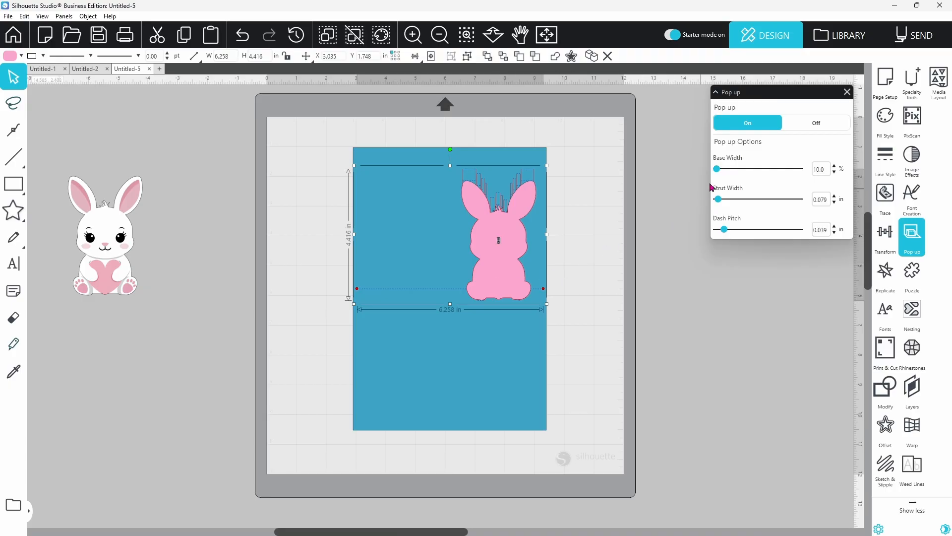
pyautogui.moveTo(732, 170)
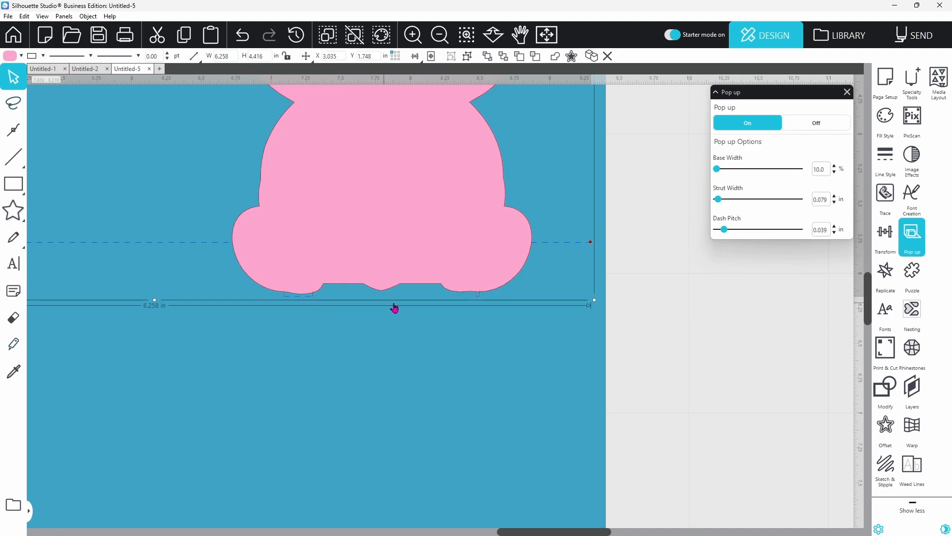
pyautogui.moveTo(478, 303)
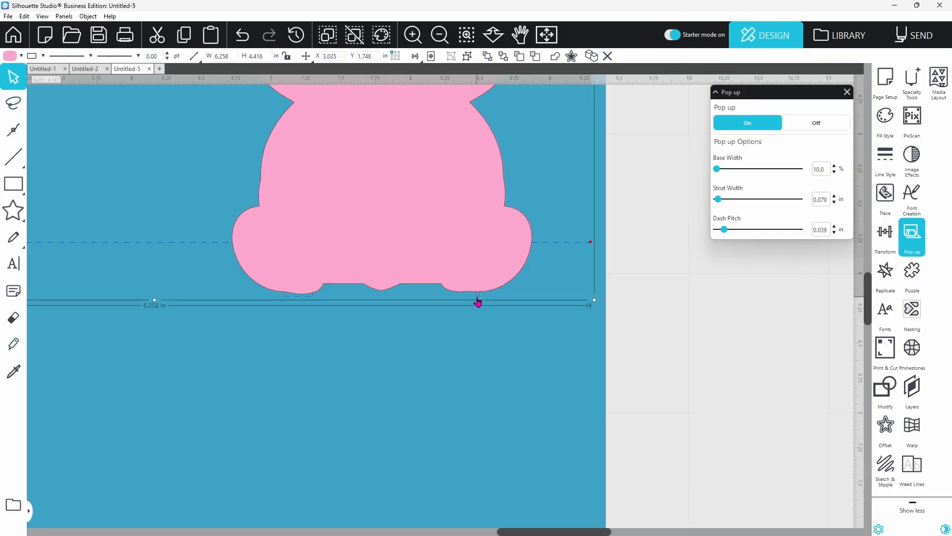
# Drag the pop-up Base Width slider up to 48%.
pyautogui.moveTo(717, 168); pyautogui.dragTo(727, 168)
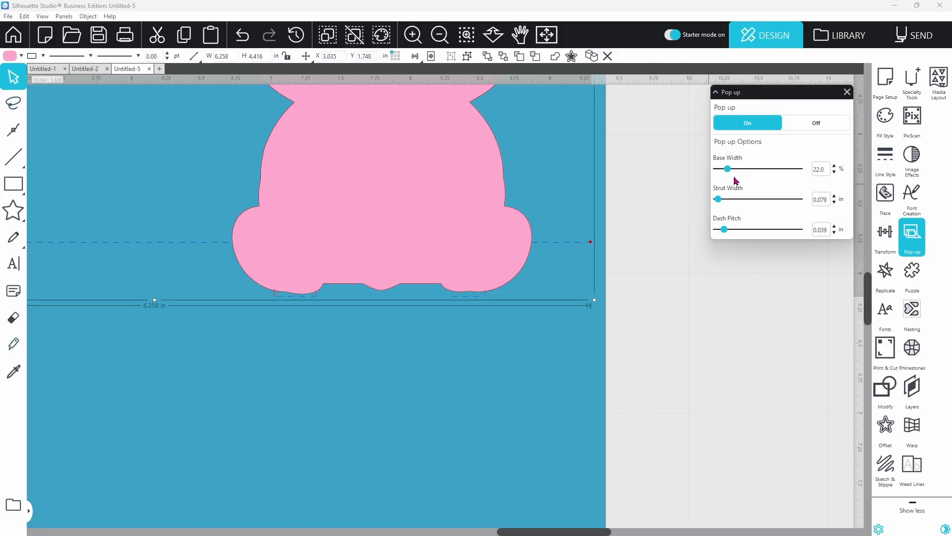
pyautogui.moveTo(720, 169); pyautogui.dragTo(751, 168)
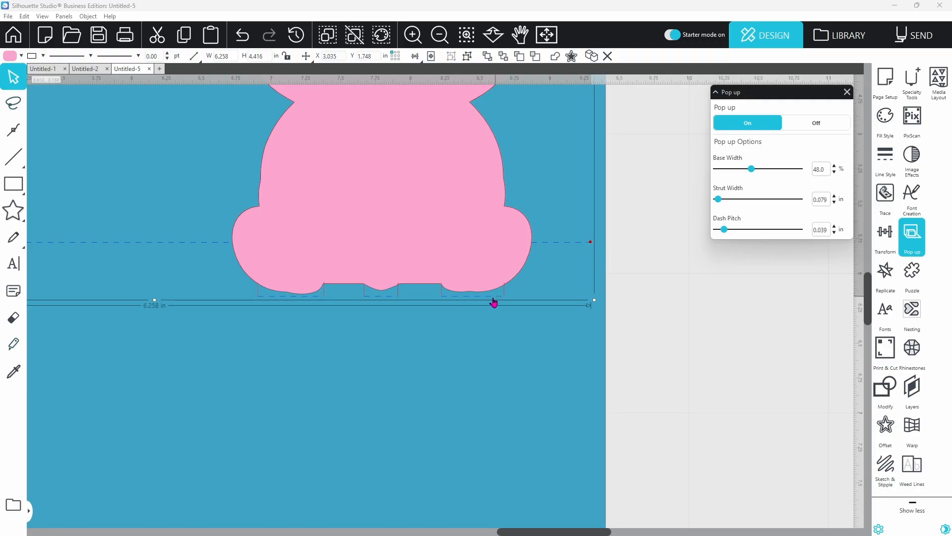
pyautogui.moveTo(357, 306)
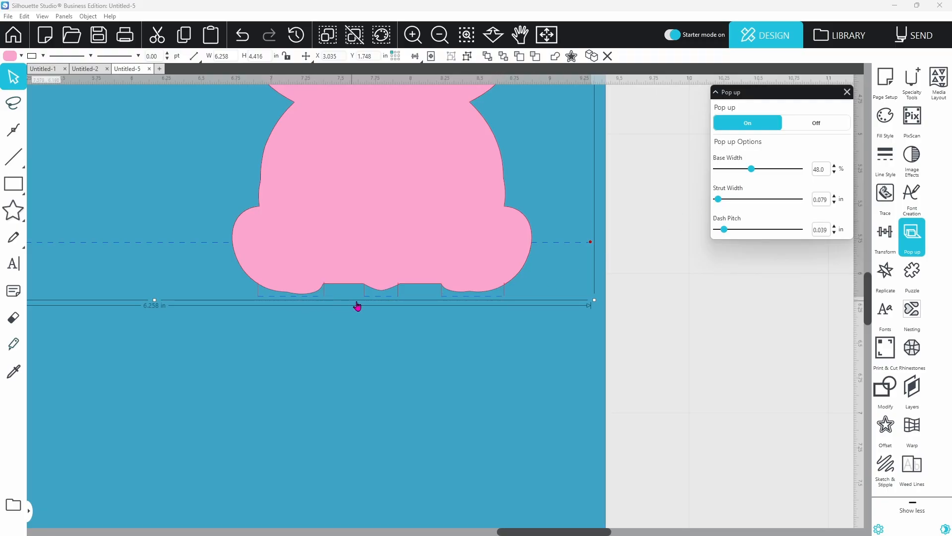
pyautogui.moveTo(384, 298)
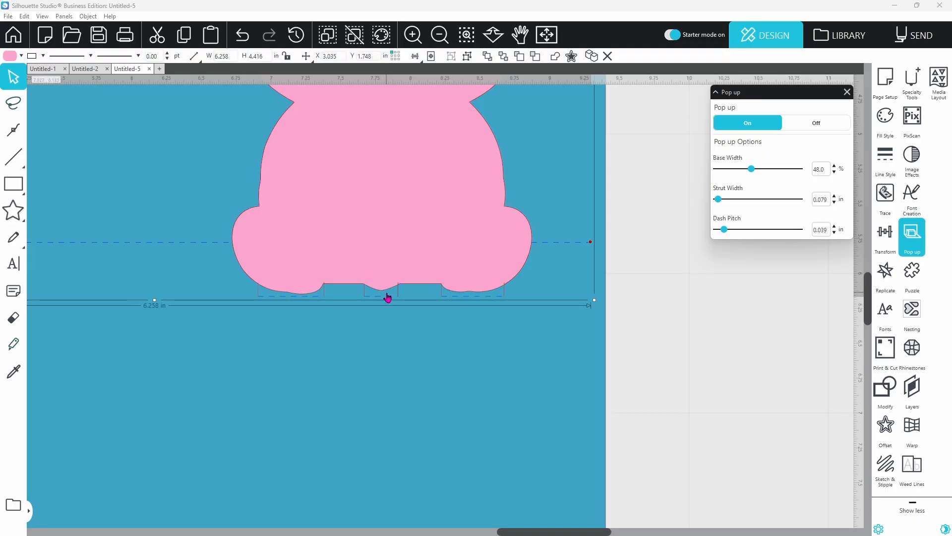
pyautogui.moveTo(837, 260)
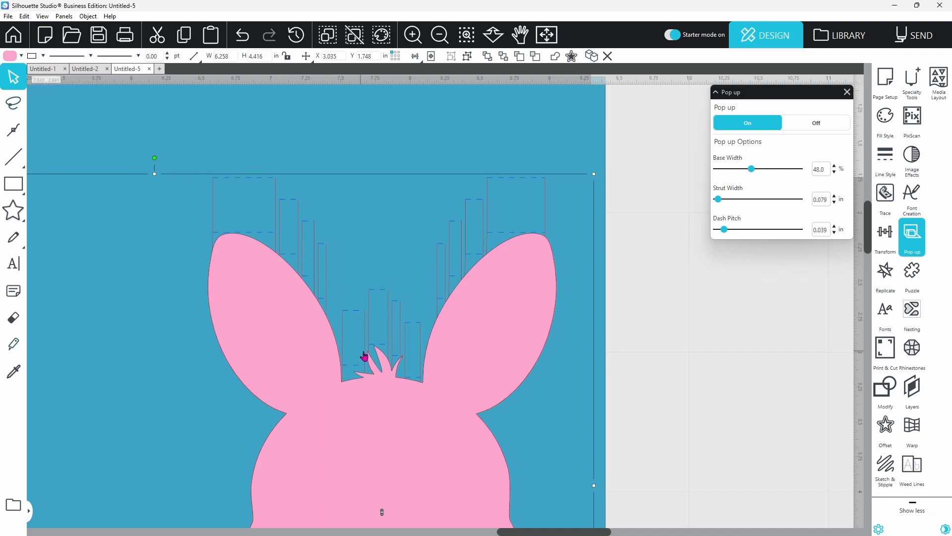
pyautogui.moveTo(349, 370)
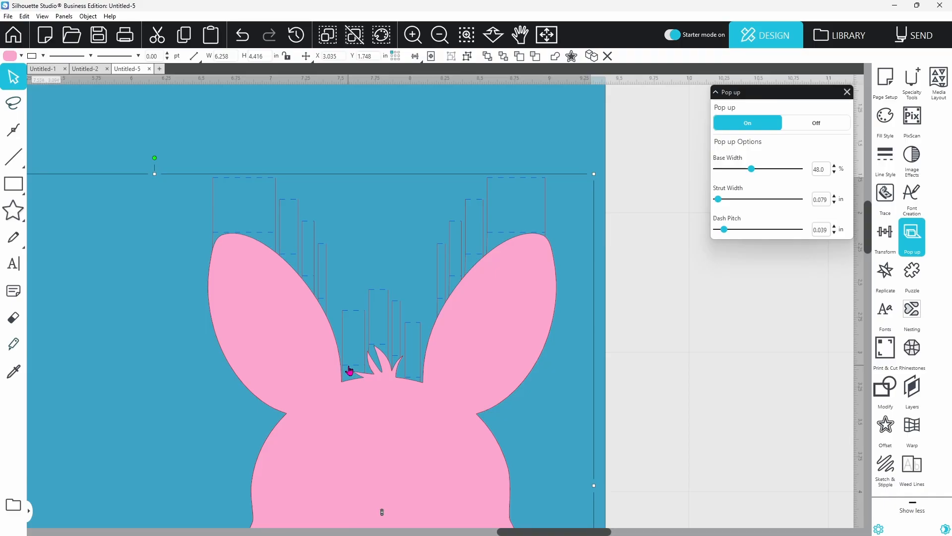
pyautogui.moveTo(350, 328)
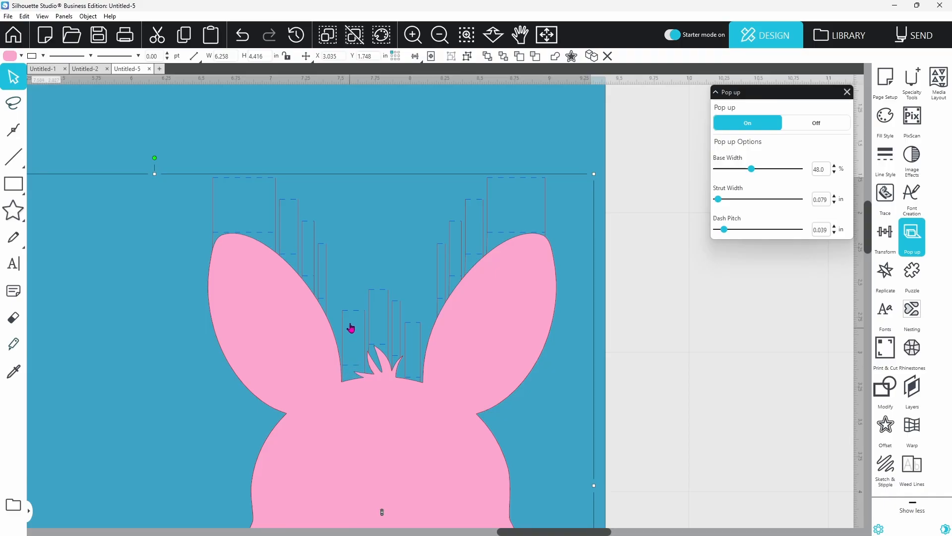
pyautogui.moveTo(369, 300)
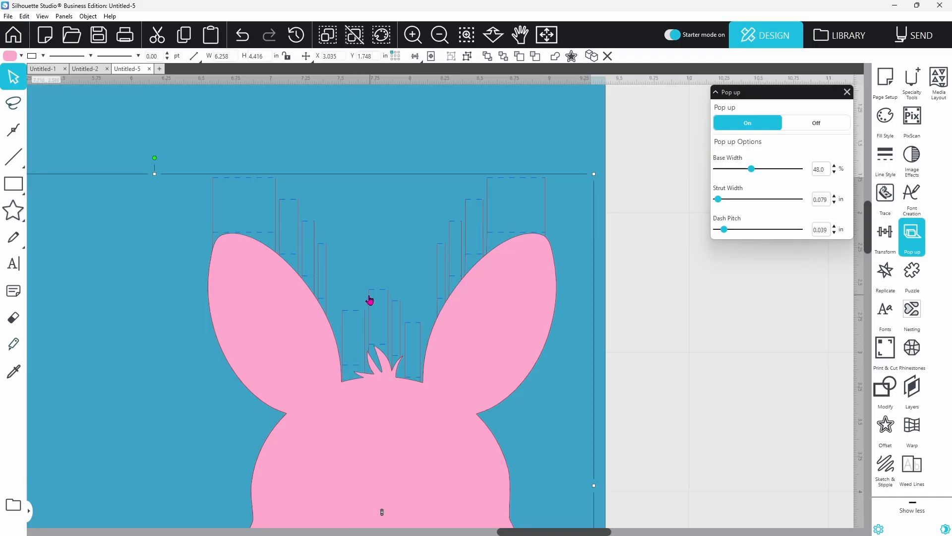
pyautogui.moveTo(412, 330)
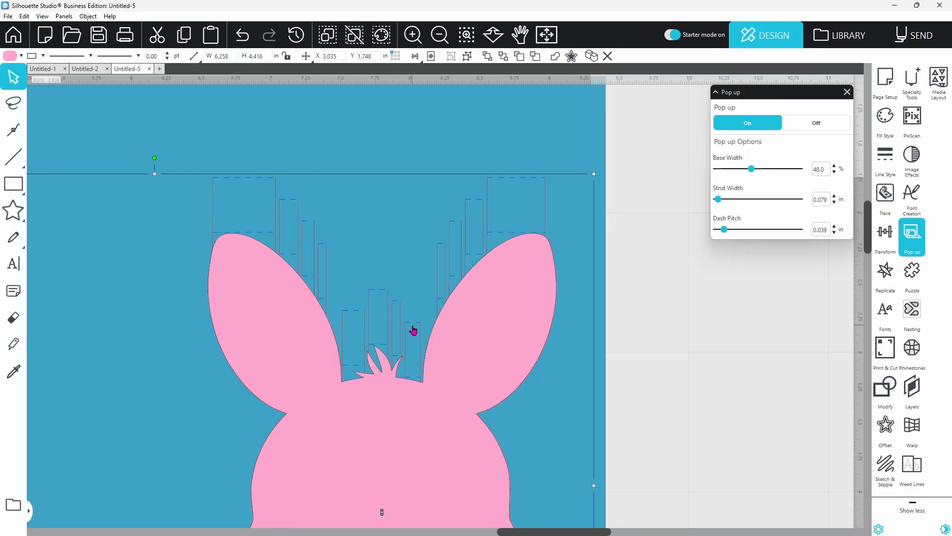
pyautogui.moveTo(232, 250)
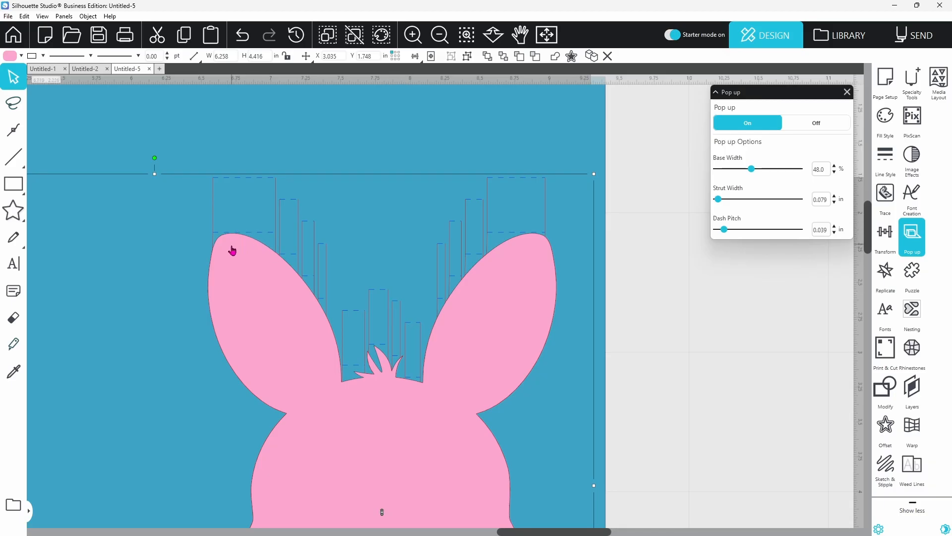
pyautogui.moveTo(305, 298)
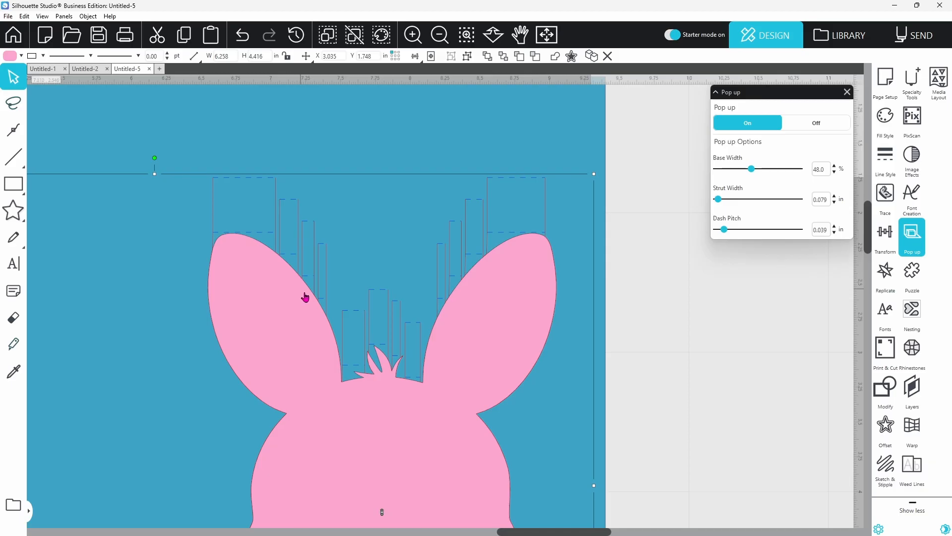
pyautogui.moveTo(283, 269)
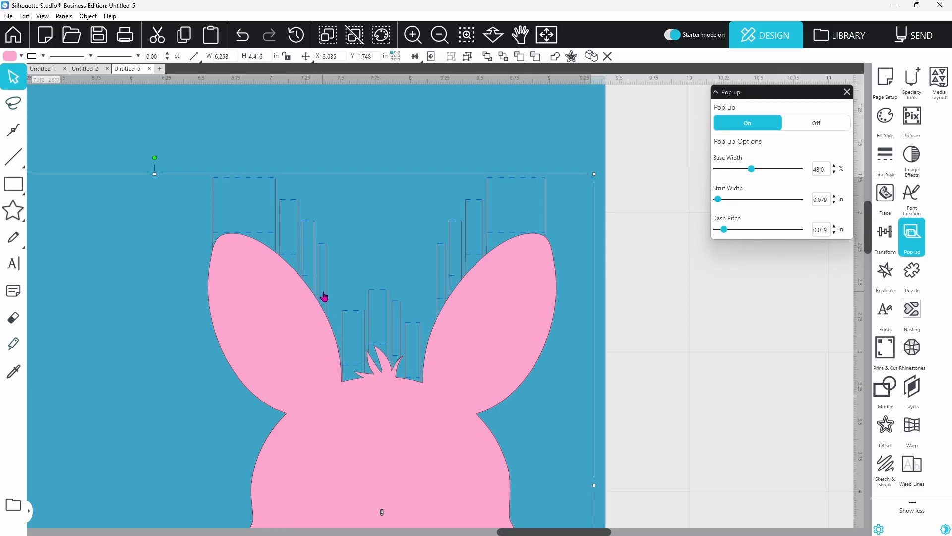
pyautogui.moveTo(439, 294)
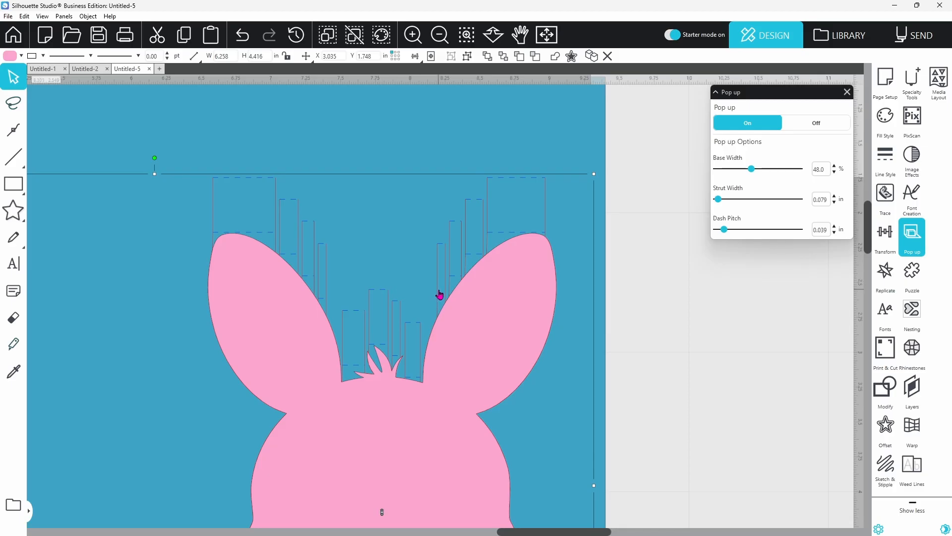
pyautogui.moveTo(714, 220)
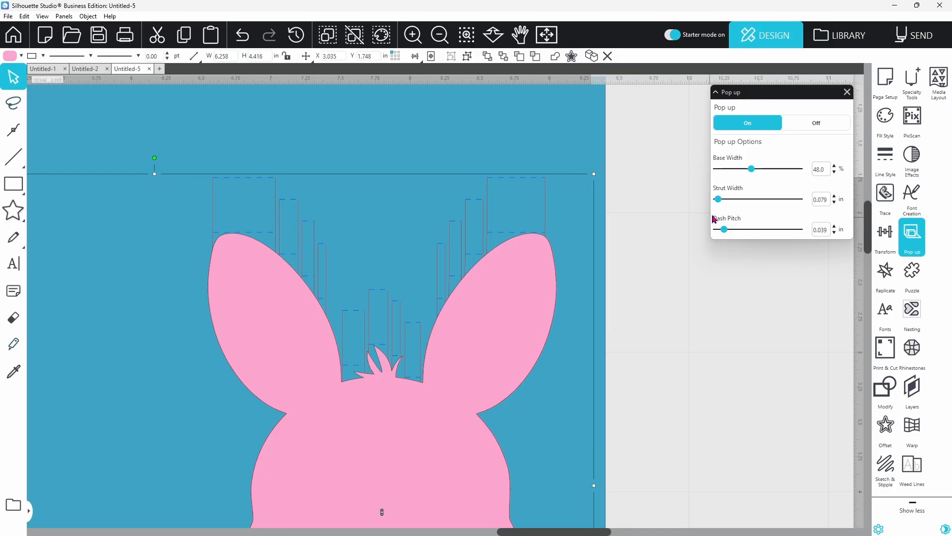
# Drag the pop-up Strut Width slider to about 0.213 in.
pyautogui.moveTo(717, 199); pyautogui.dragTo(721, 199)
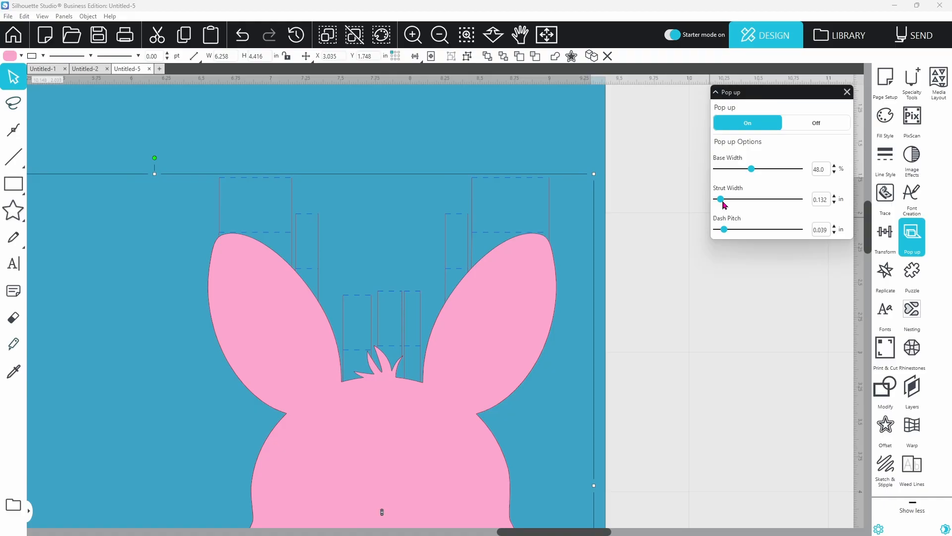
pyautogui.moveTo(720, 198); pyautogui.dragTo(734, 199)
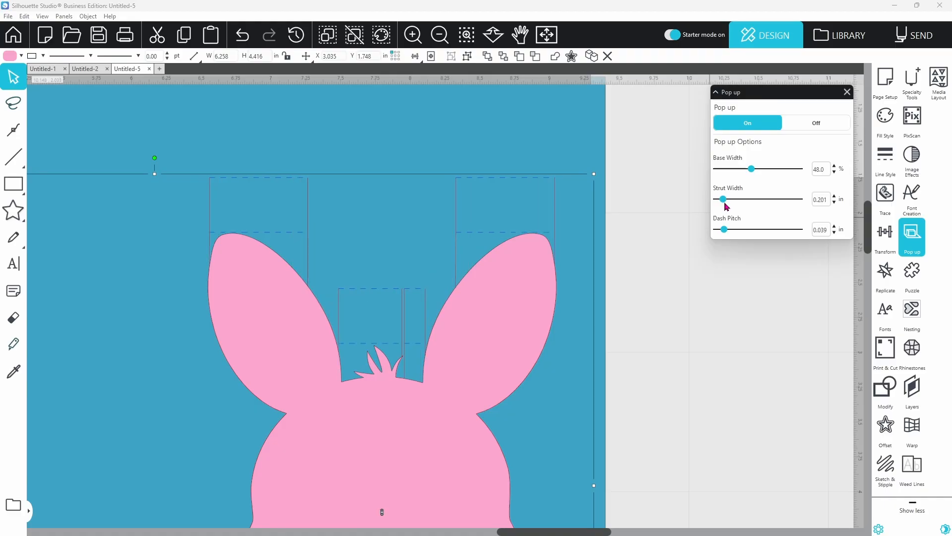
pyautogui.moveTo(721, 198); pyautogui.dragTo(725, 198)
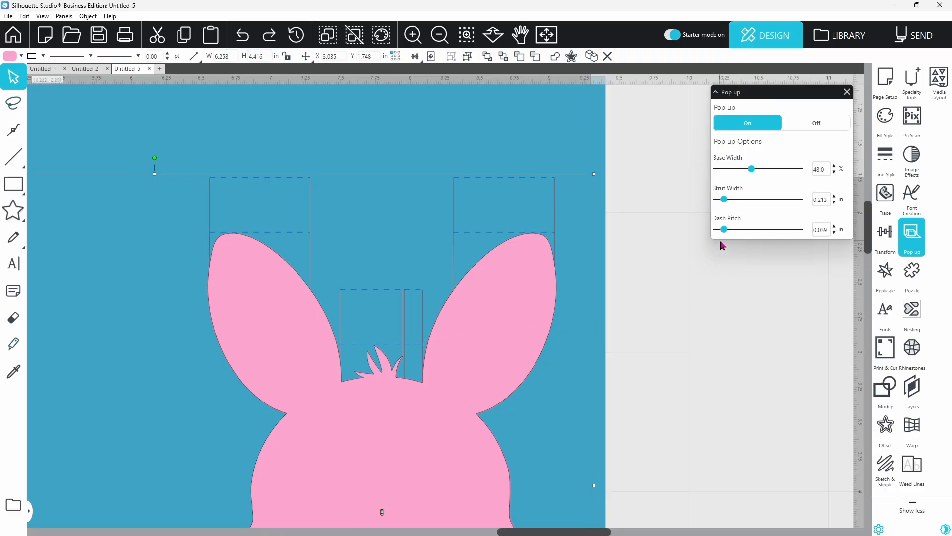
pyautogui.moveTo(723, 238)
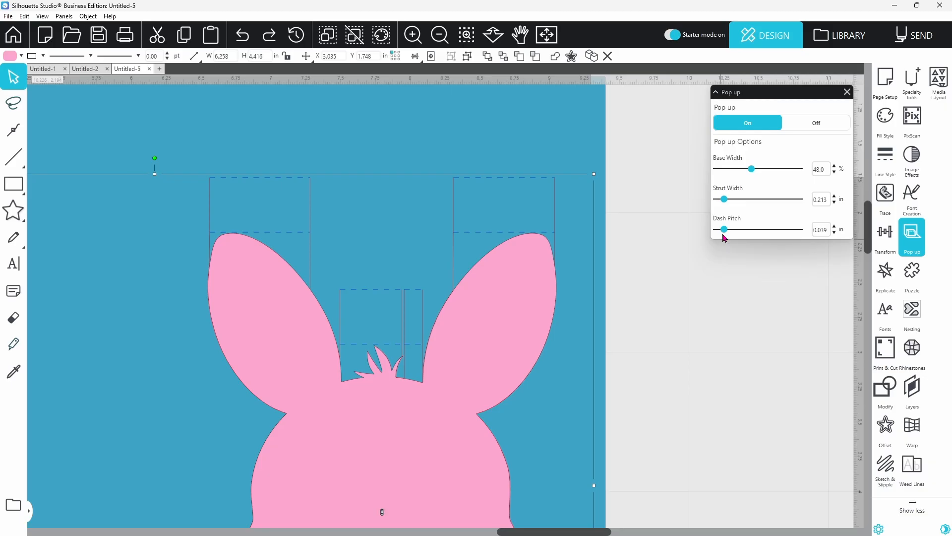
pyautogui.moveTo(495, 182)
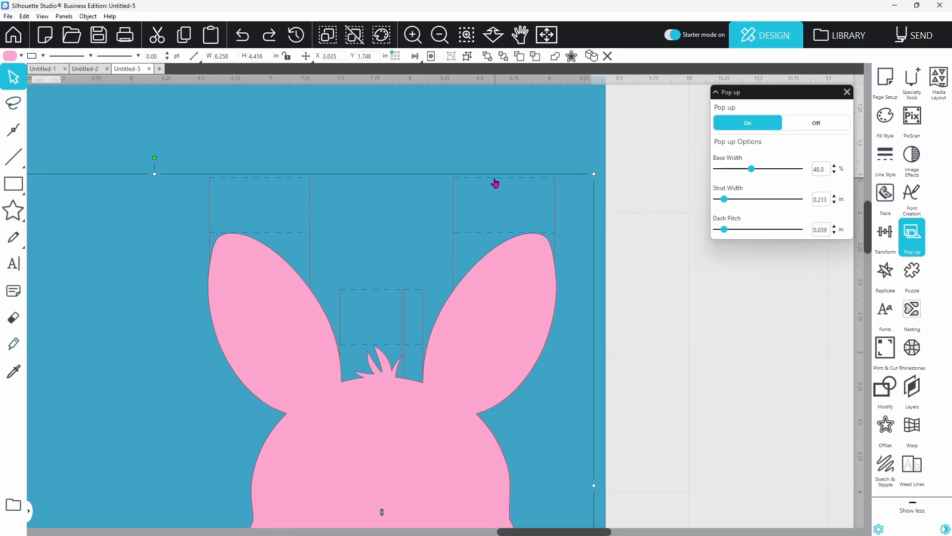
pyautogui.moveTo(513, 239)
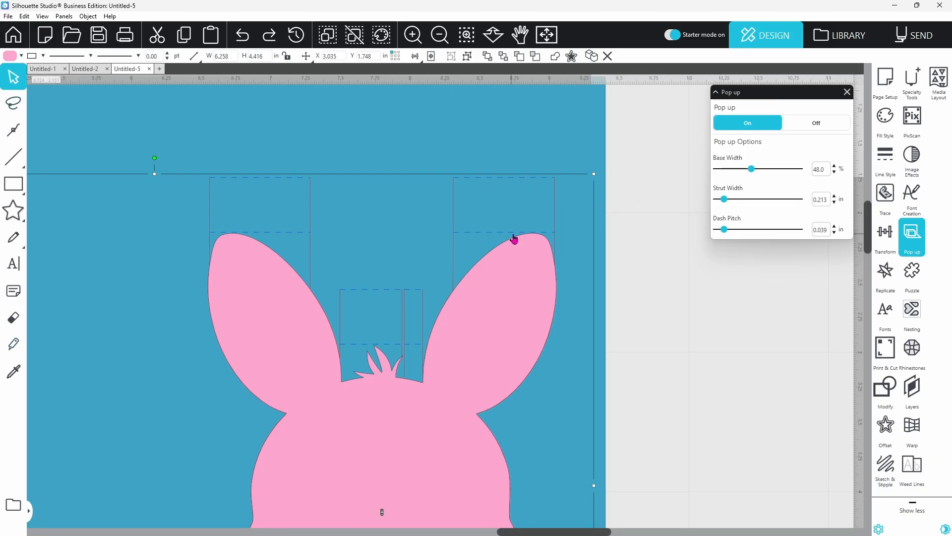
pyautogui.moveTo(724, 236)
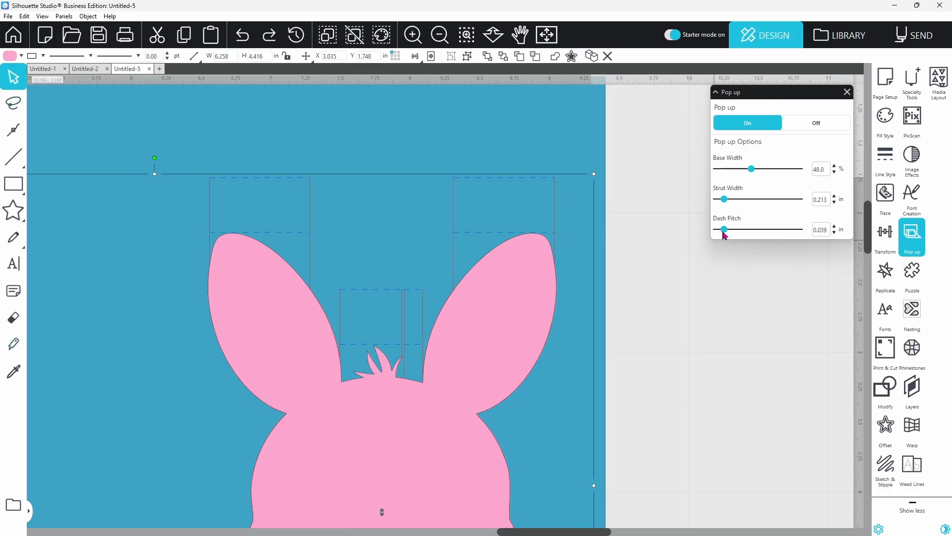
# Adjust the Dash Pitch slider back and forth until it reads 0.025 in.
pyautogui.moveTo(724, 229); pyautogui.dragTo(731, 229)
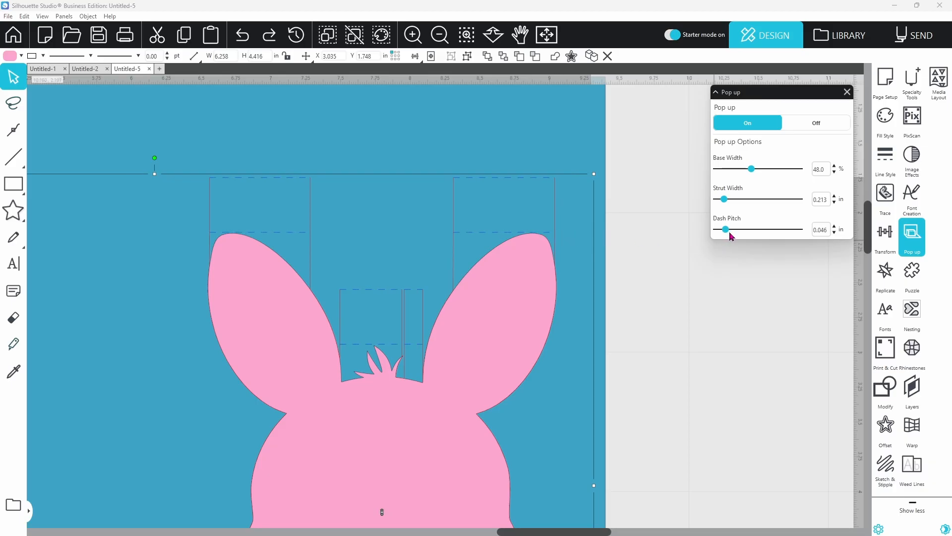
pyautogui.moveTo(724, 229); pyautogui.dragTo(733, 229)
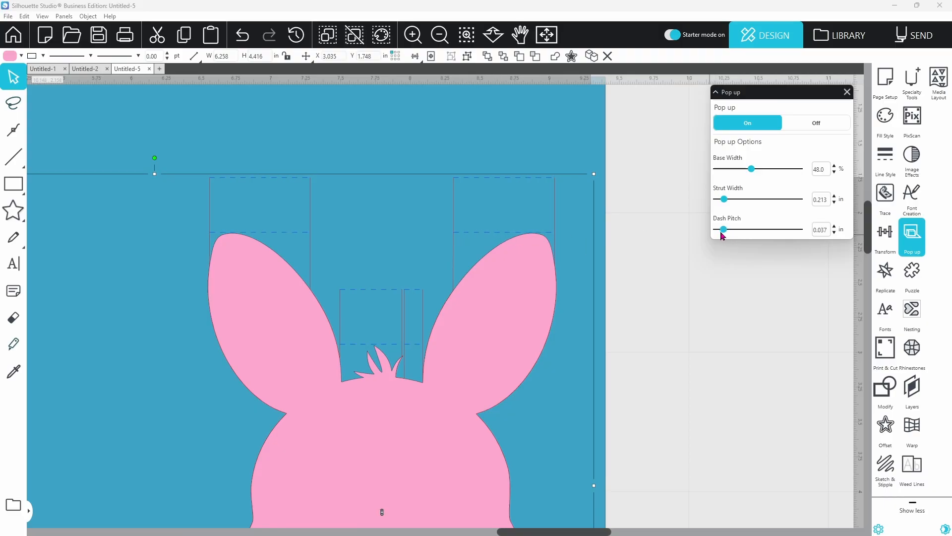
pyautogui.moveTo(723, 229); pyautogui.dragTo(717, 229)
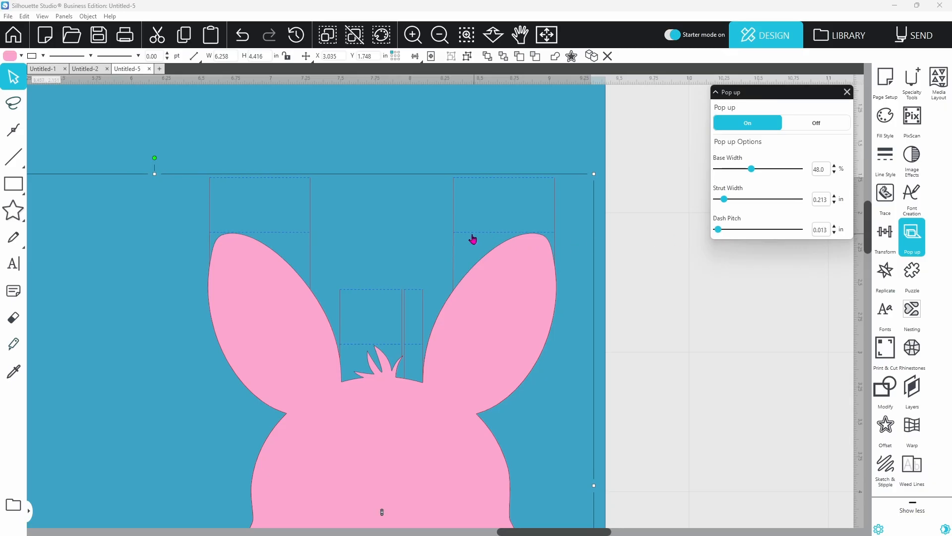
pyautogui.moveTo(528, 238)
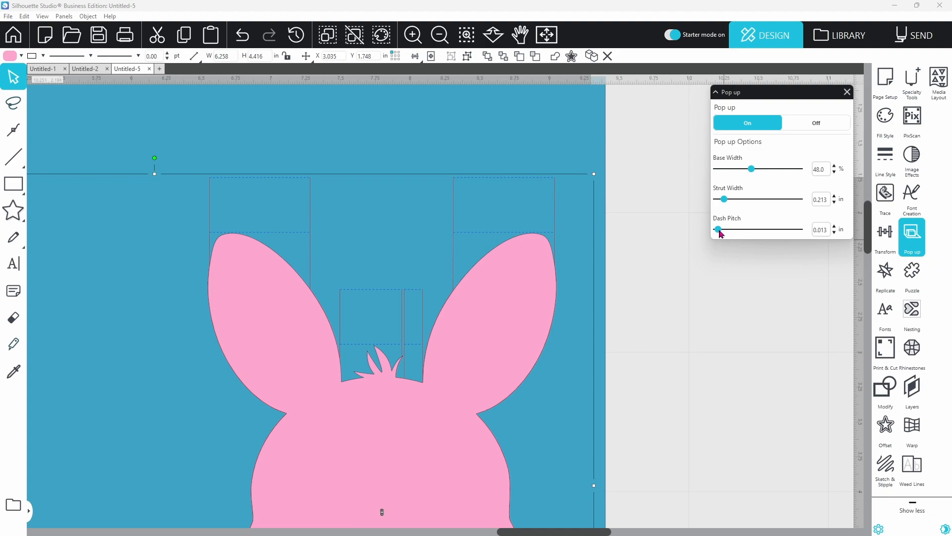
pyautogui.moveTo(718, 230); pyautogui.dragTo(723, 229)
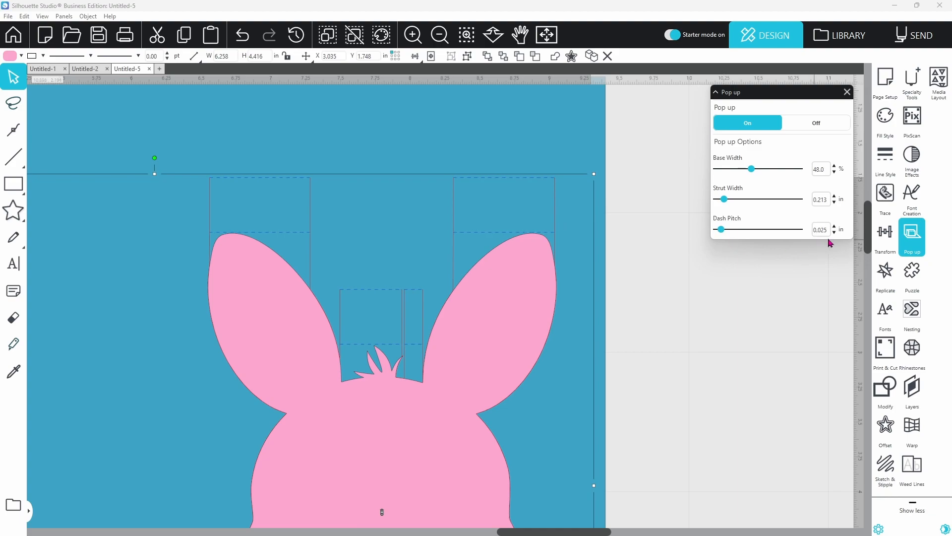
pyautogui.moveTo(804, 260)
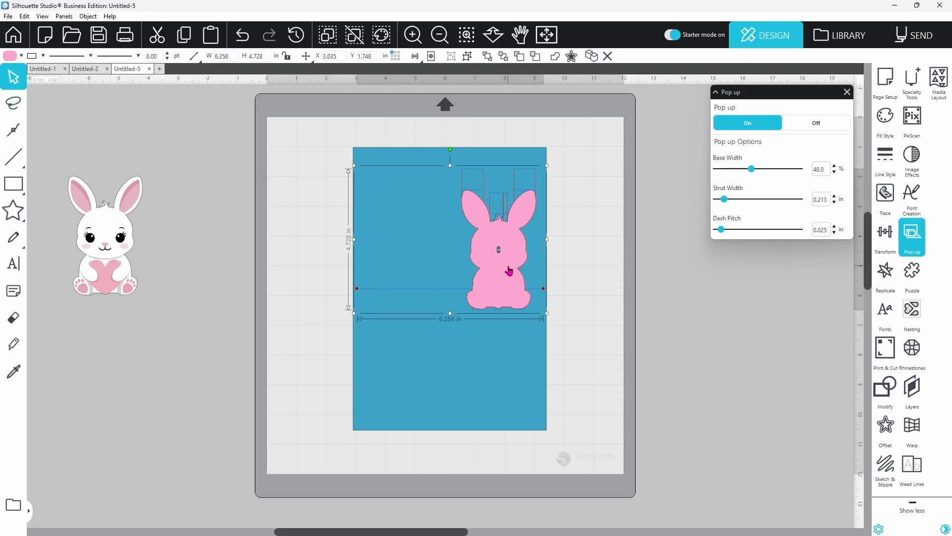
pyautogui.moveTo(536, 261)
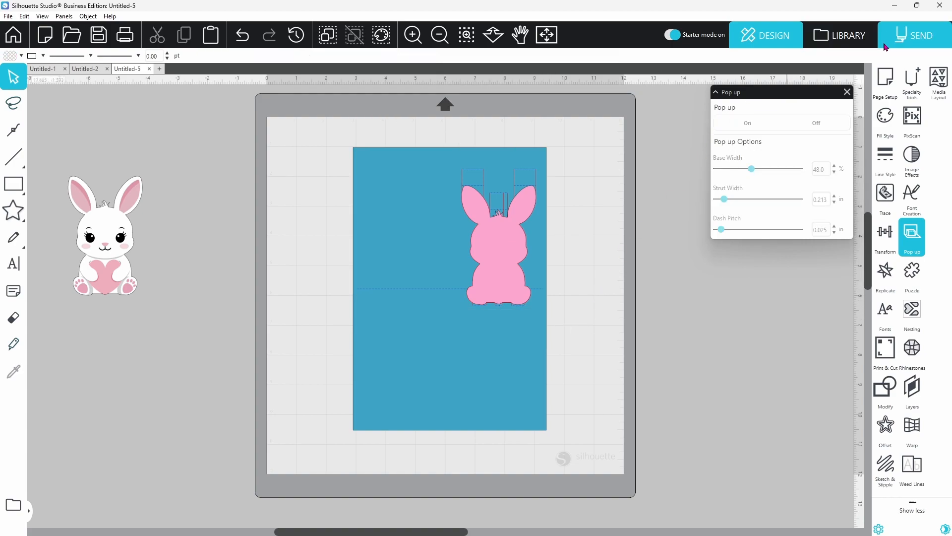
# Review the red cut lines in Send, then zoom into the bunny ears and fold tabs.
pyautogui.click(920, 35)
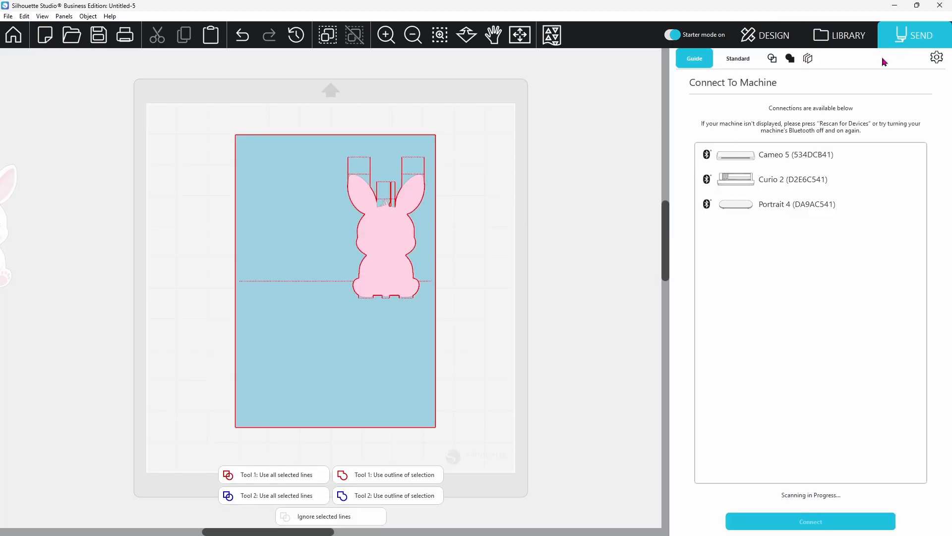
pyautogui.click(809, 155)
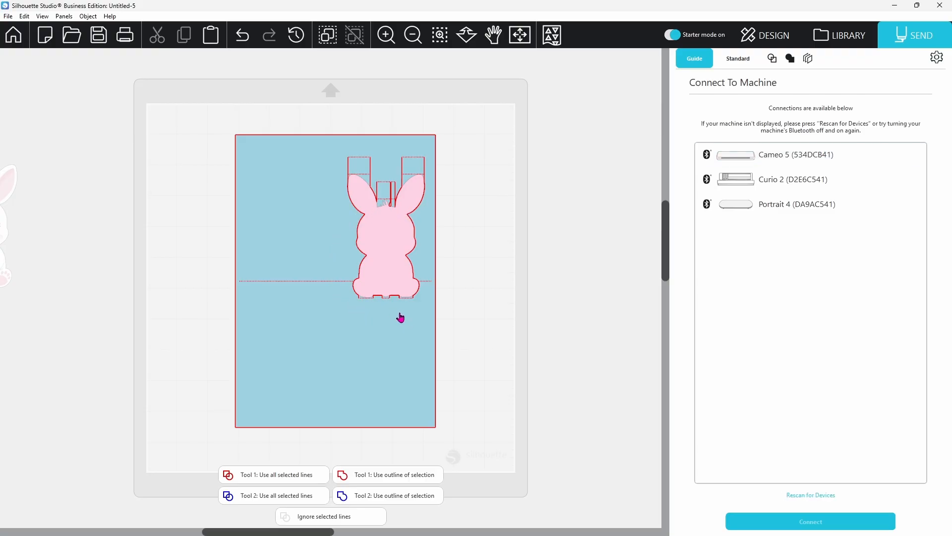
pyautogui.moveTo(351, 181)
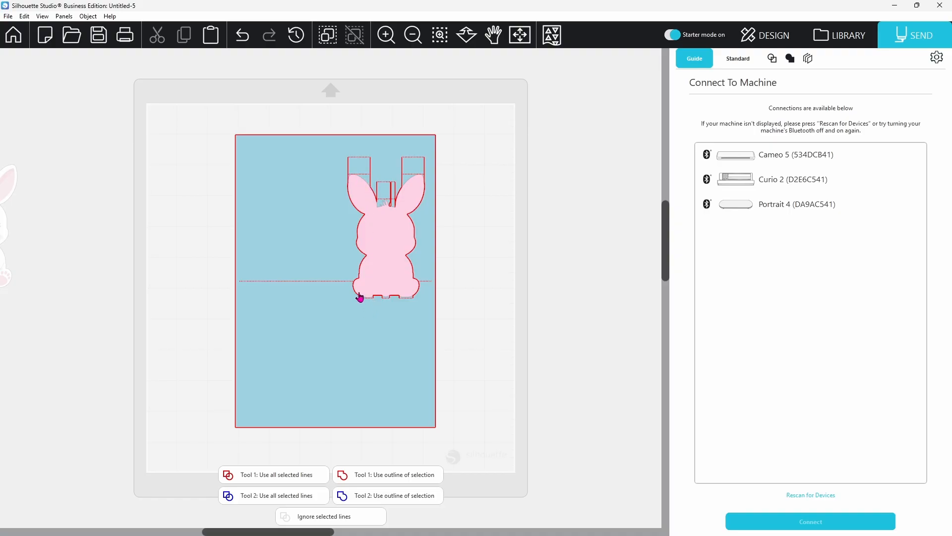
pyautogui.moveTo(410, 302)
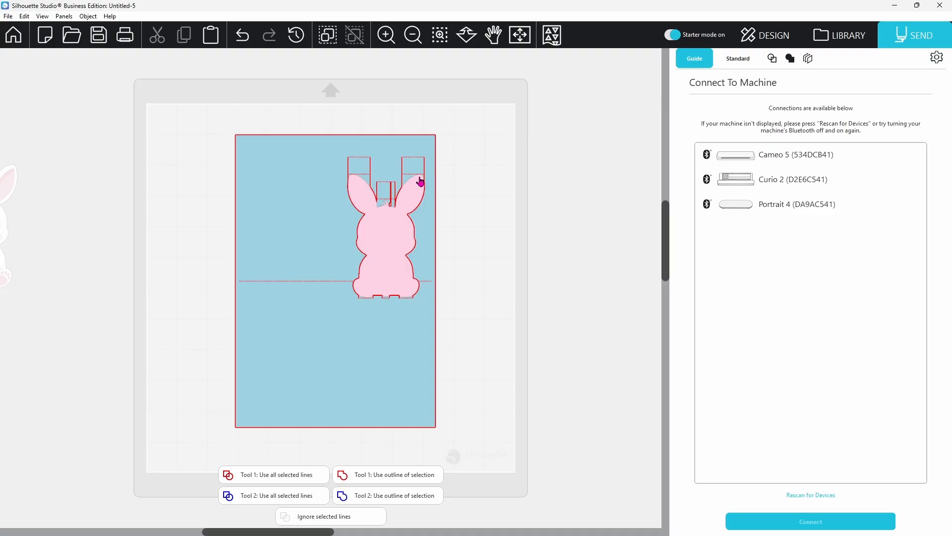
pyautogui.moveTo(411, 189)
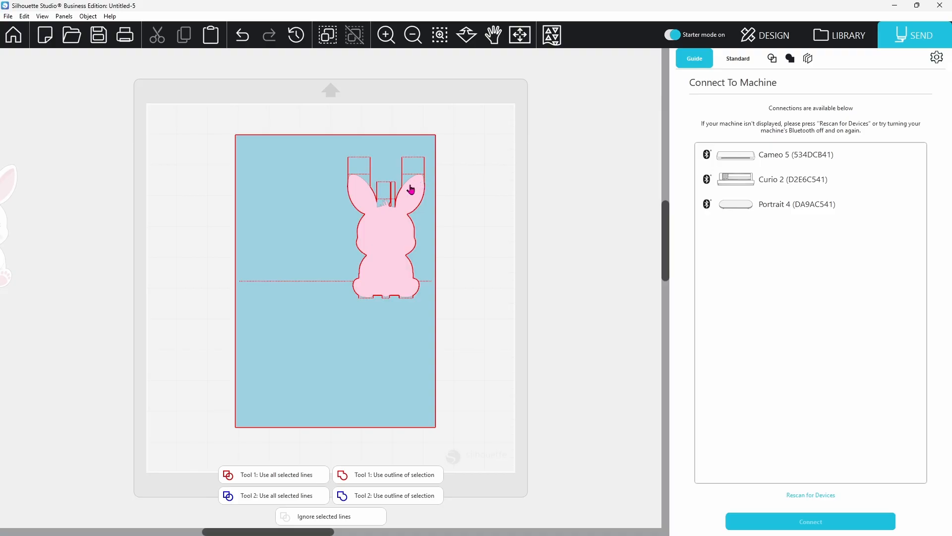
pyautogui.moveTo(660, 111)
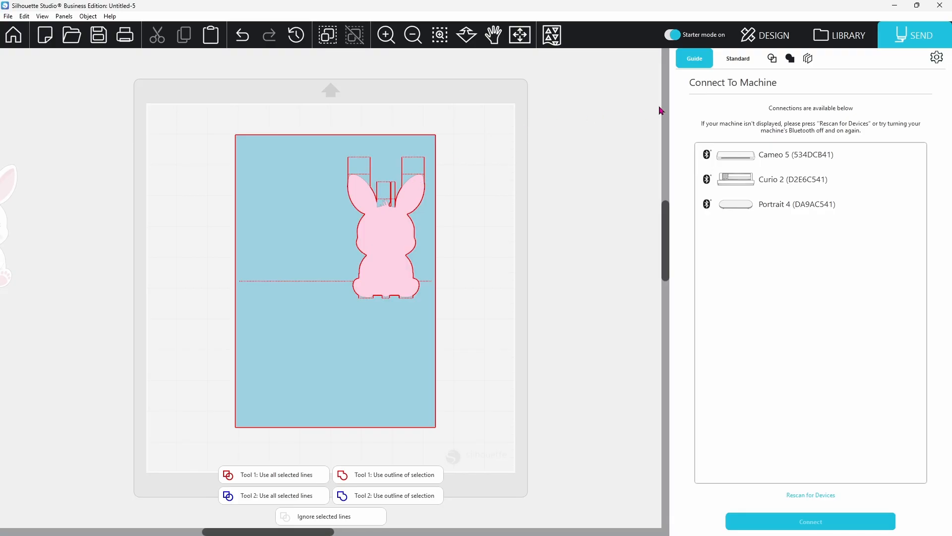
pyautogui.click(439, 35)
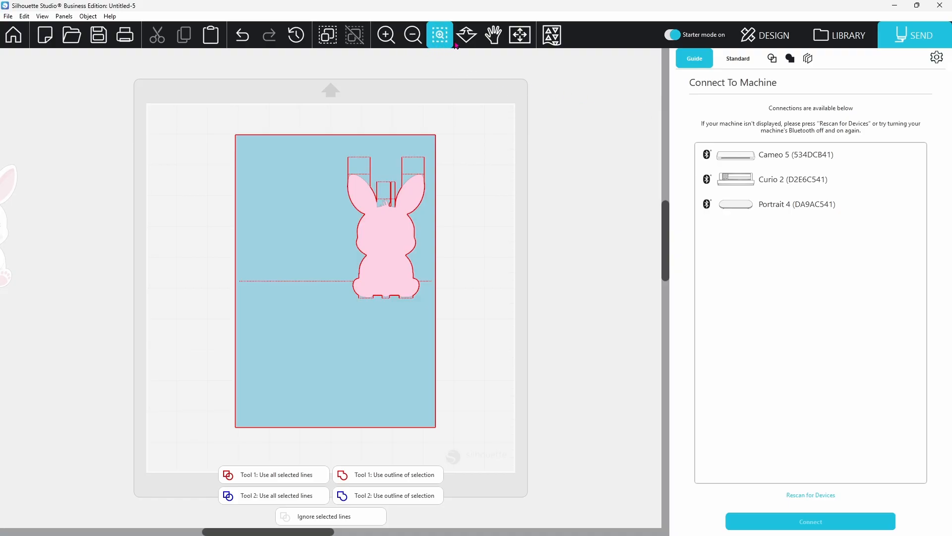
pyautogui.moveTo(417, 181)
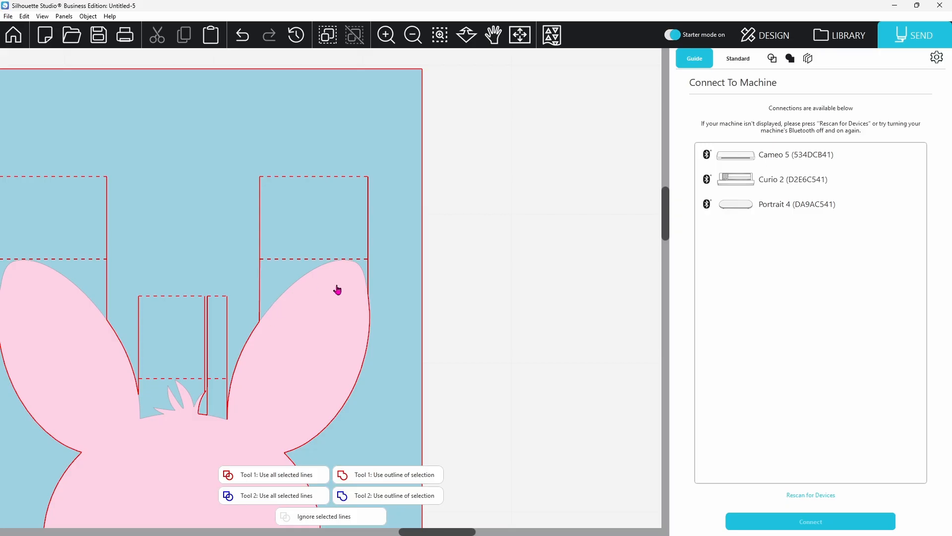
pyautogui.moveTo(305, 341)
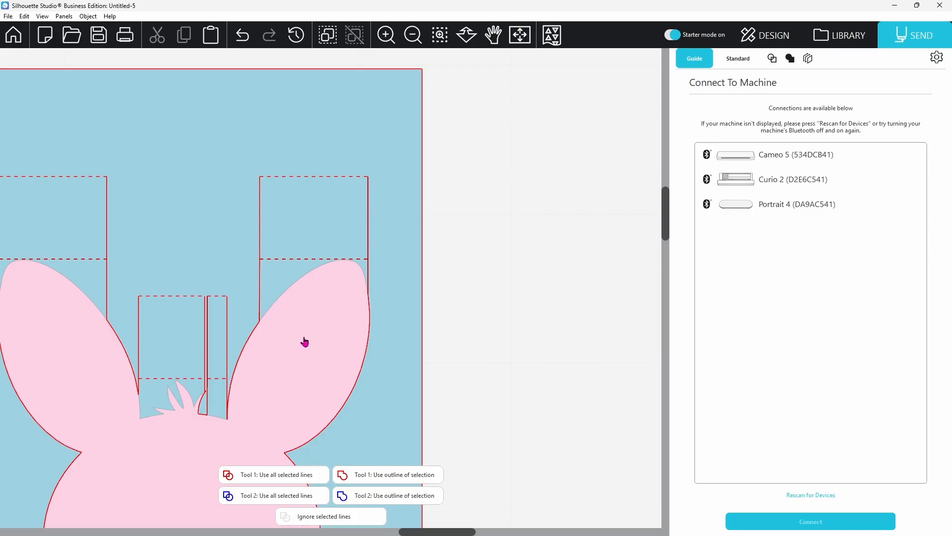
pyautogui.moveTo(263, 404)
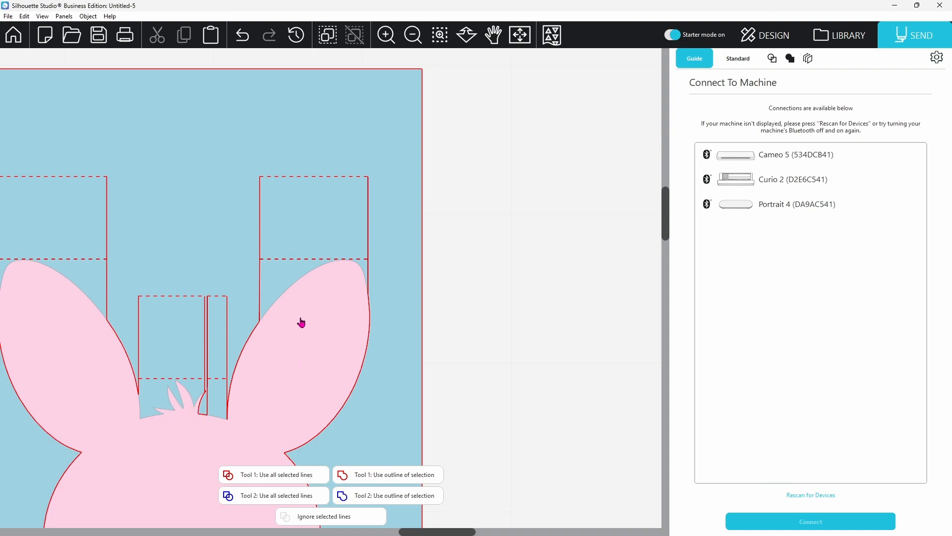
pyautogui.click(439, 35)
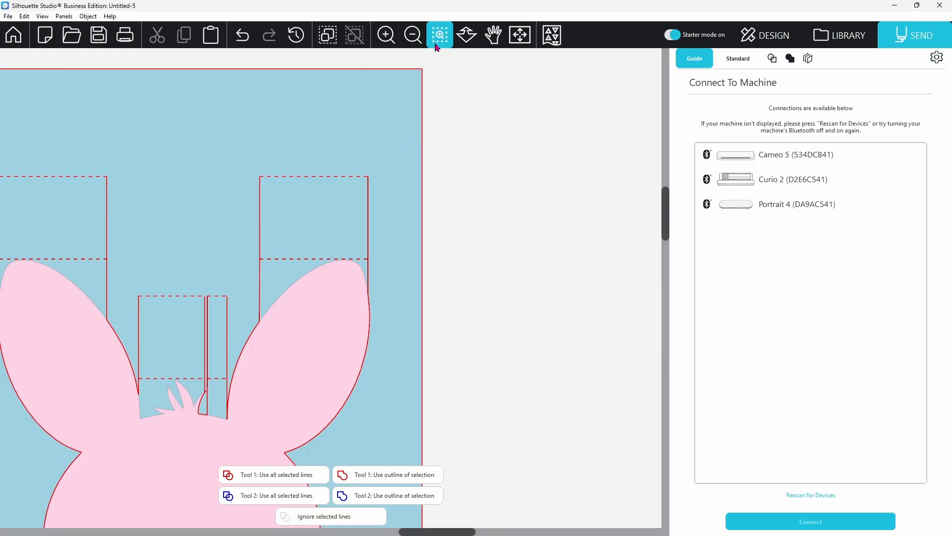
pyautogui.click(519, 34)
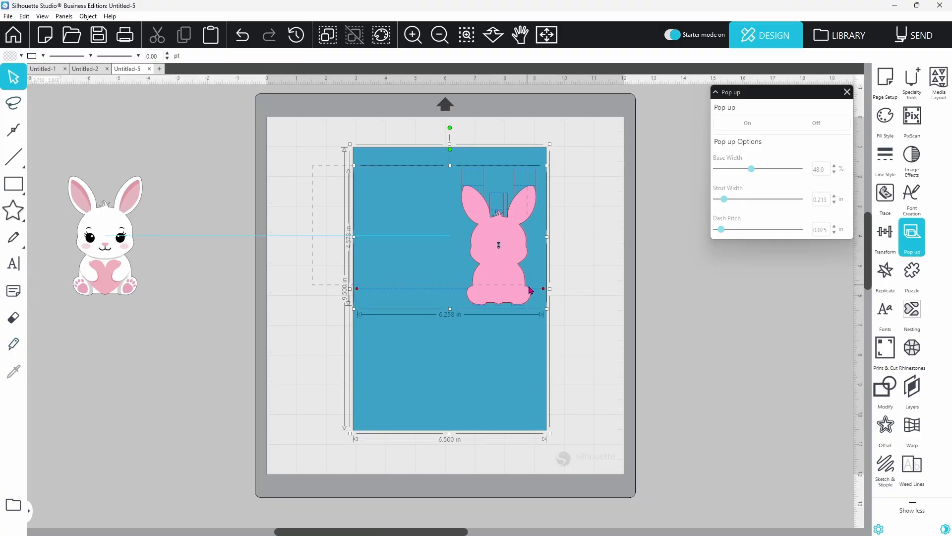
# Group the blue card with its pink bunny pop-up and bring up the Page Setup panel.
pyautogui.rightClick(511, 306)
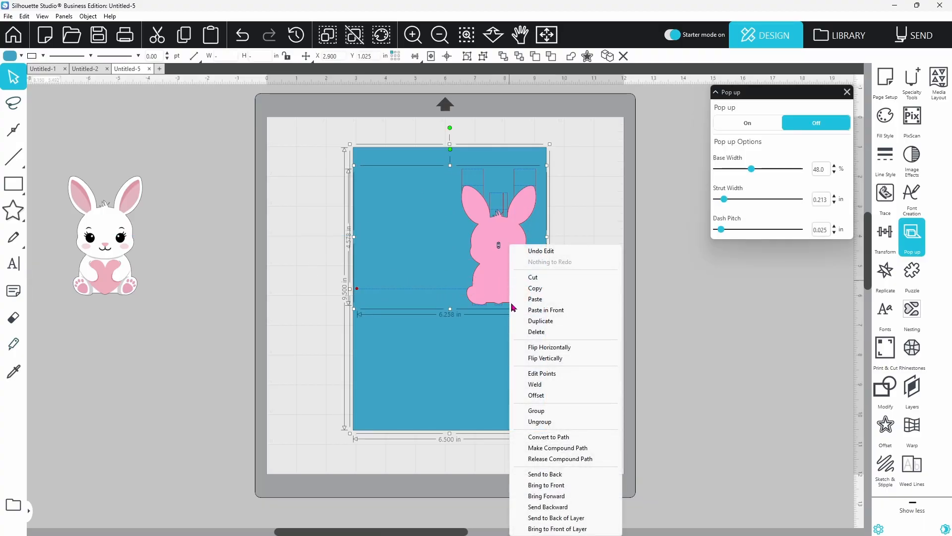
pyautogui.click(439, 290)
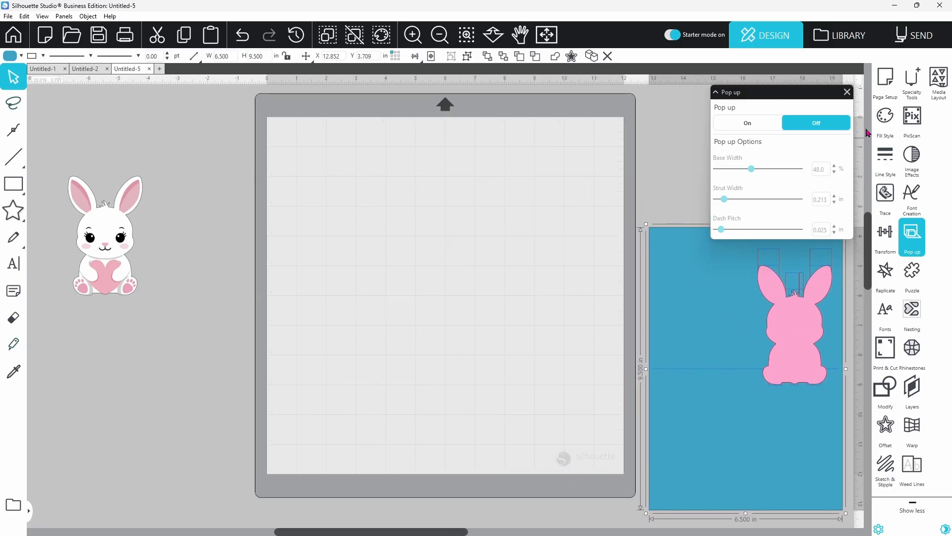
pyautogui.click(884, 81)
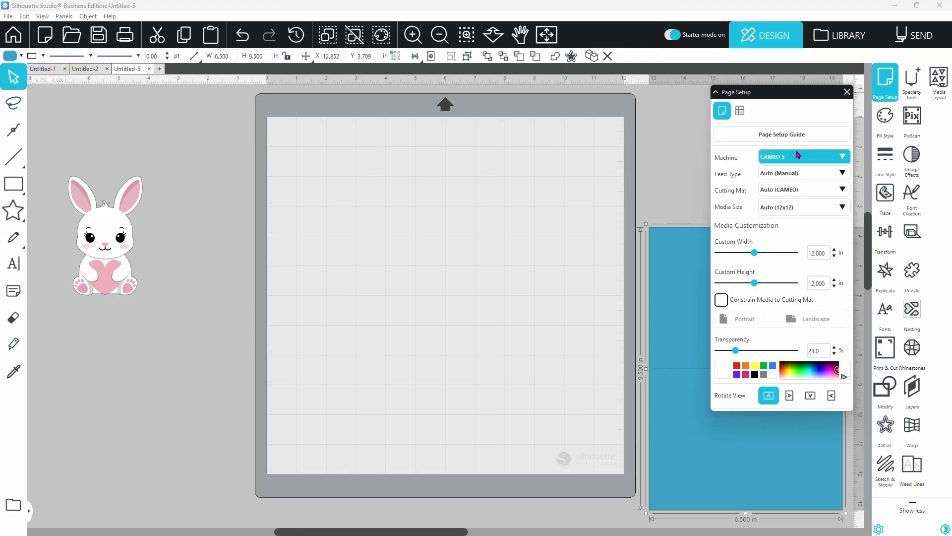
# Set Letter media size, enable Print & Cut registration marks, and drag the white bunny onto the page.
pyautogui.click(802, 206)
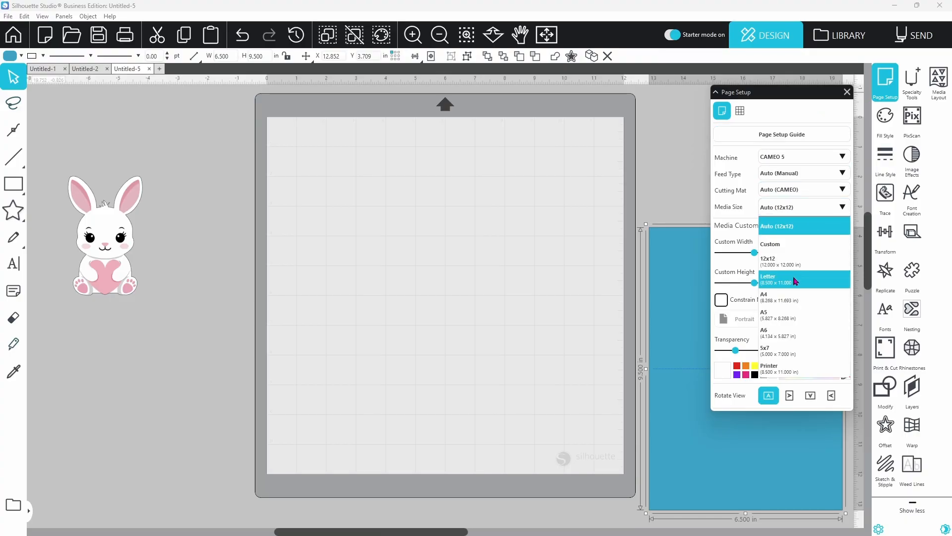
pyautogui.click(769, 278)
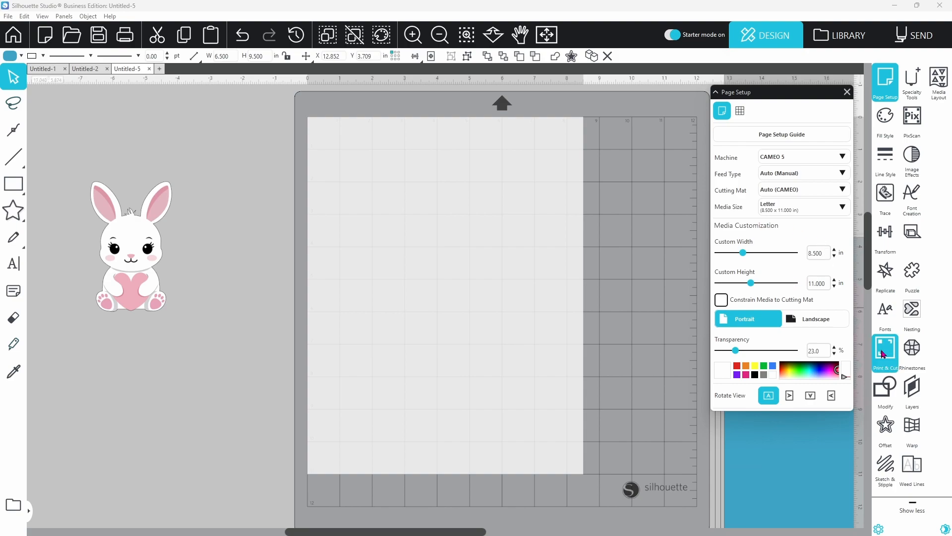
pyautogui.click(885, 349)
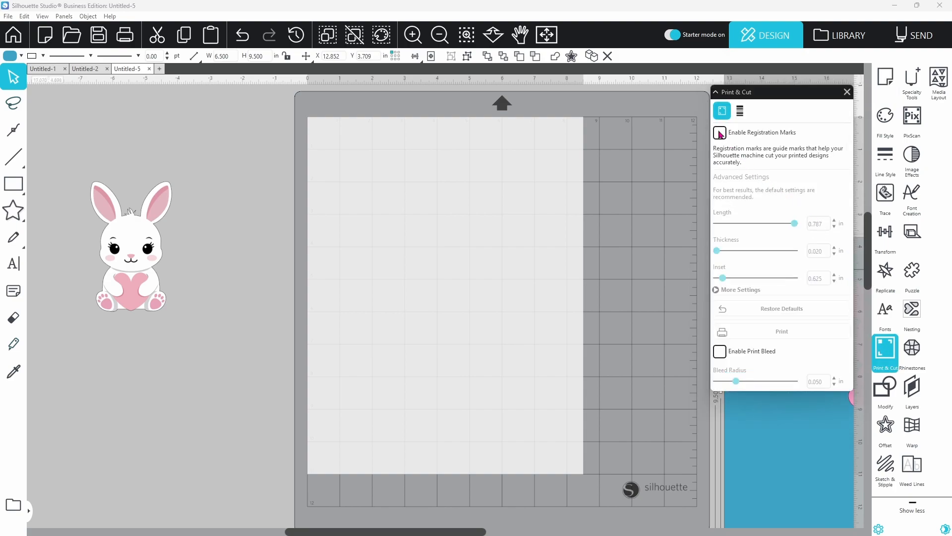
pyautogui.click(720, 133)
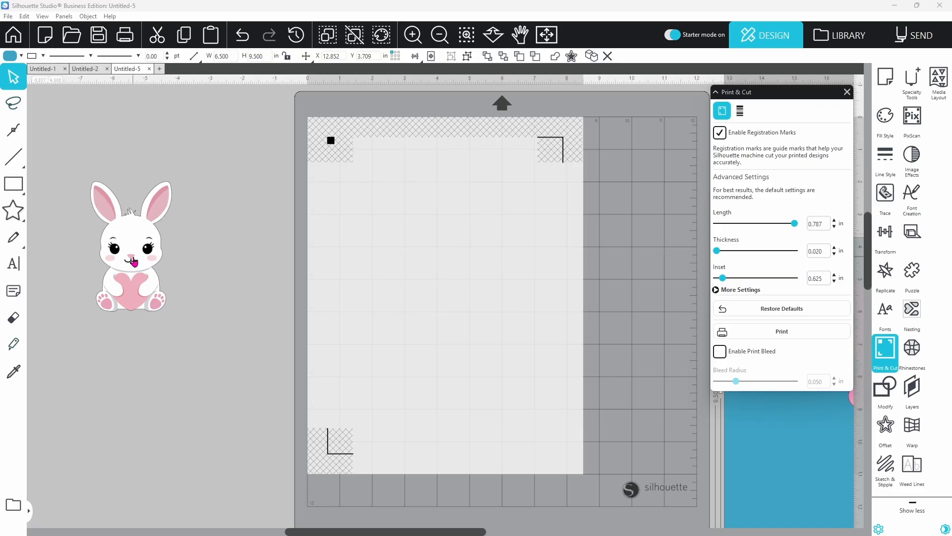
pyautogui.moveTo(129, 247); pyautogui.dragTo(400, 219)
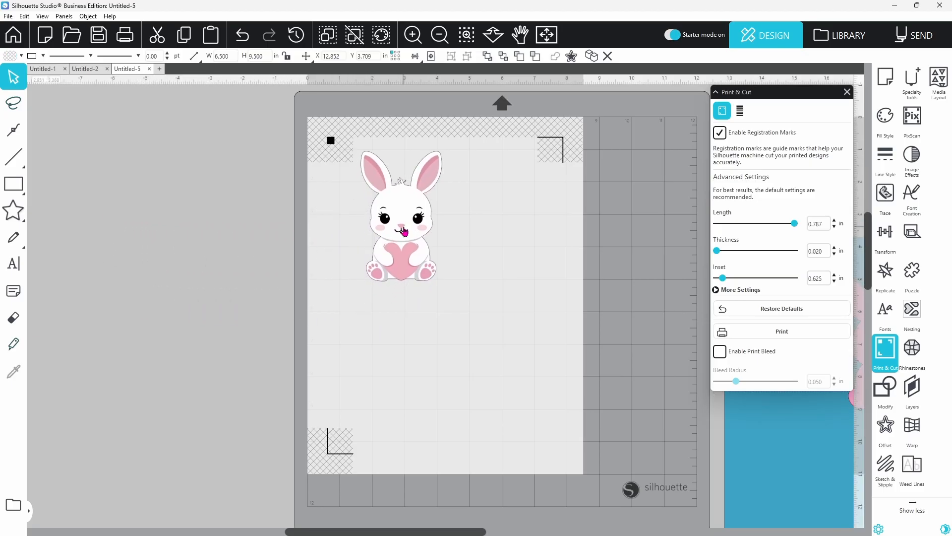